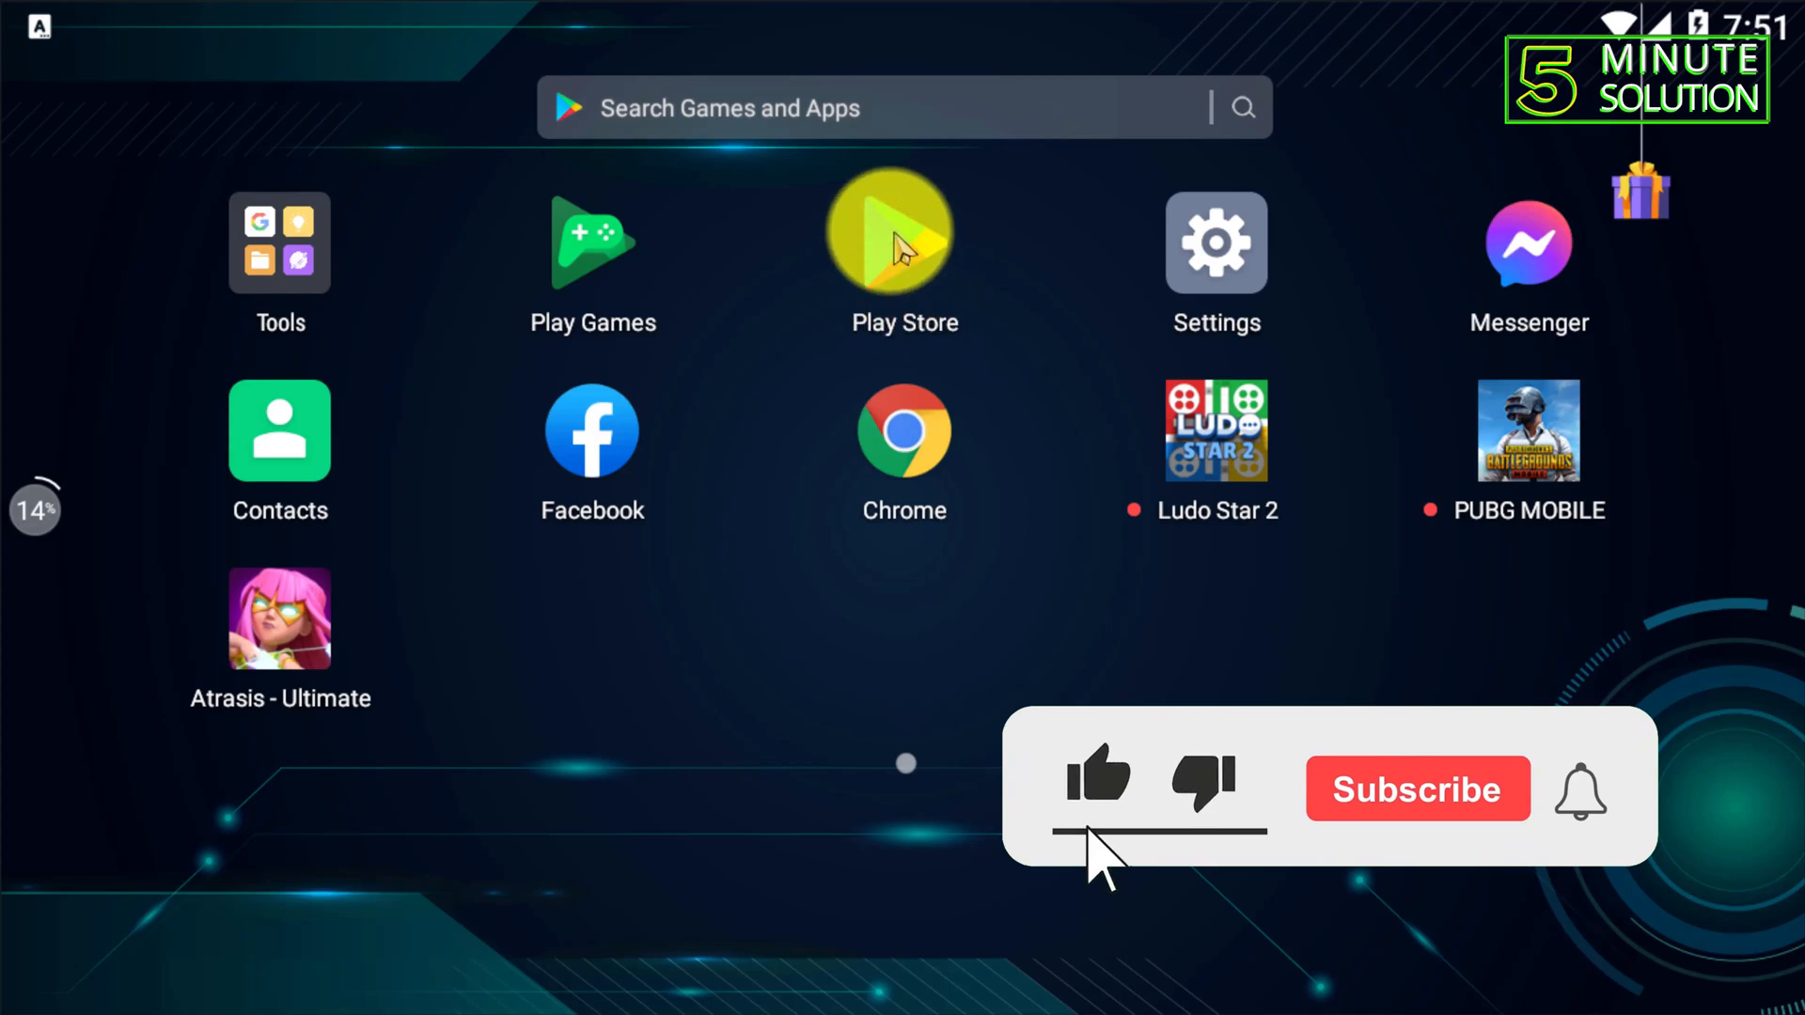
# Step: Open the Play Store and search for the Skype app listing
pyautogui.click(1417, 789)
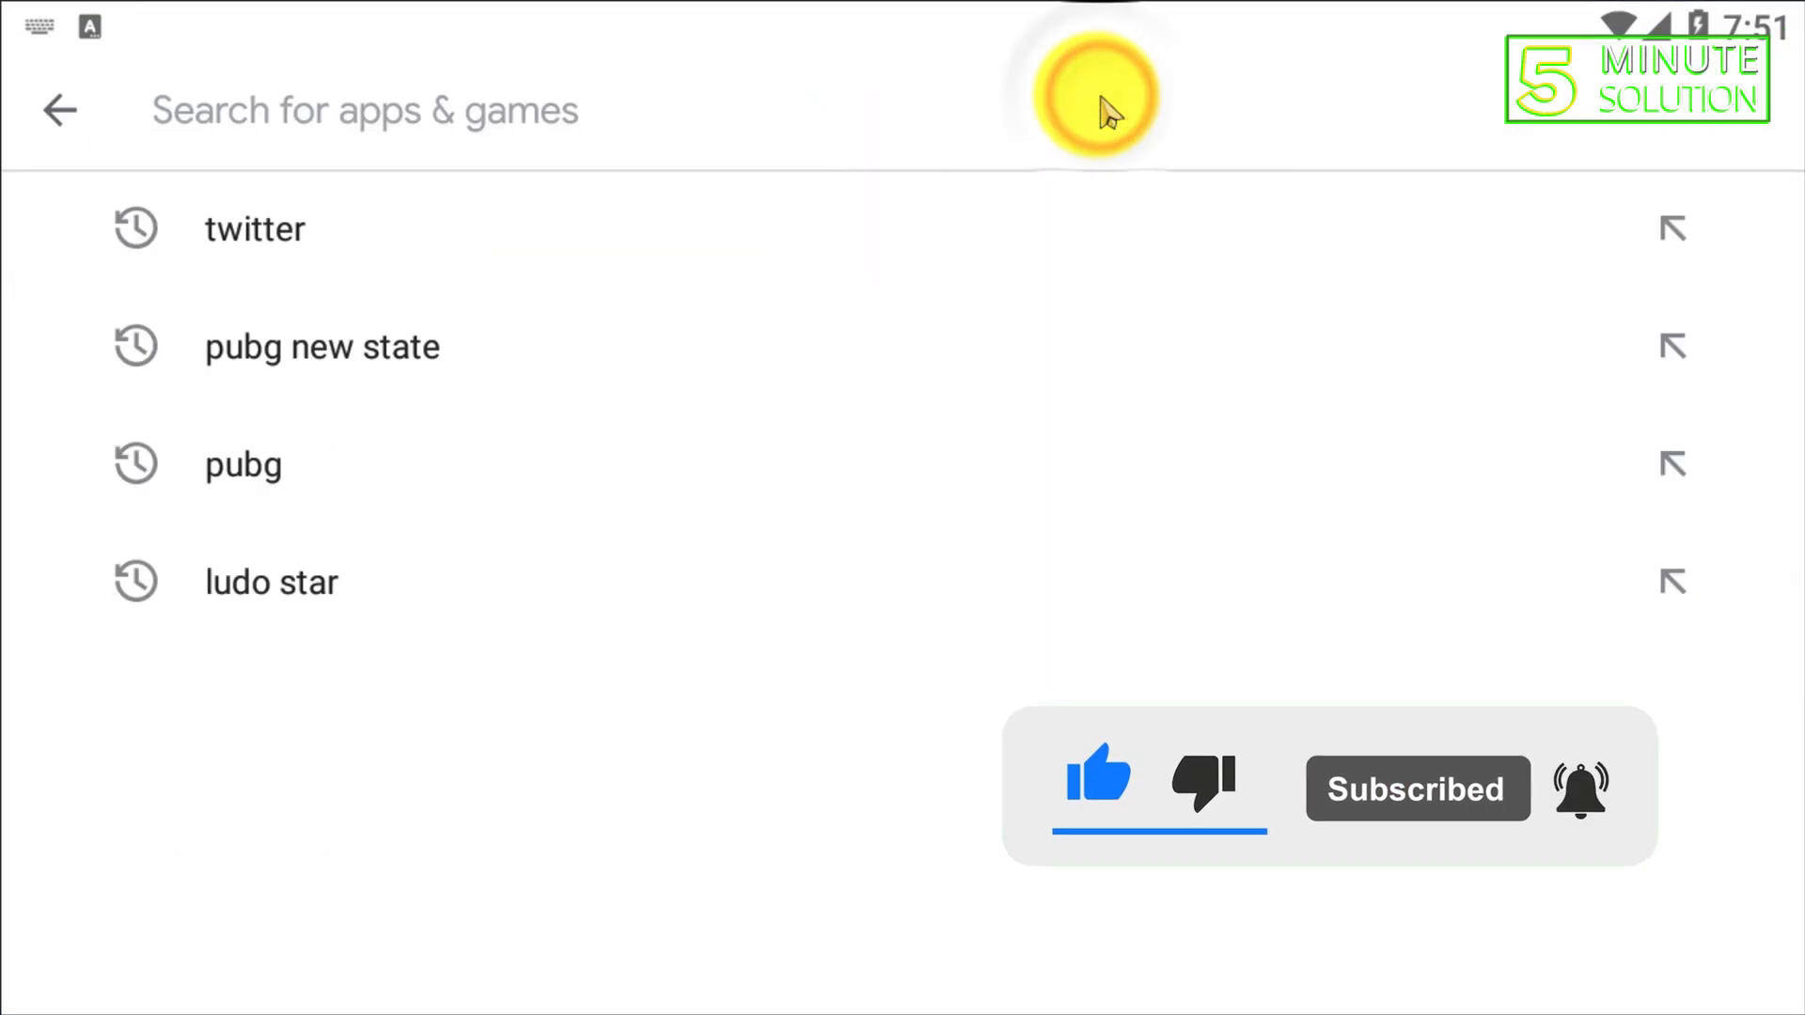
pyautogui.write('skyp')
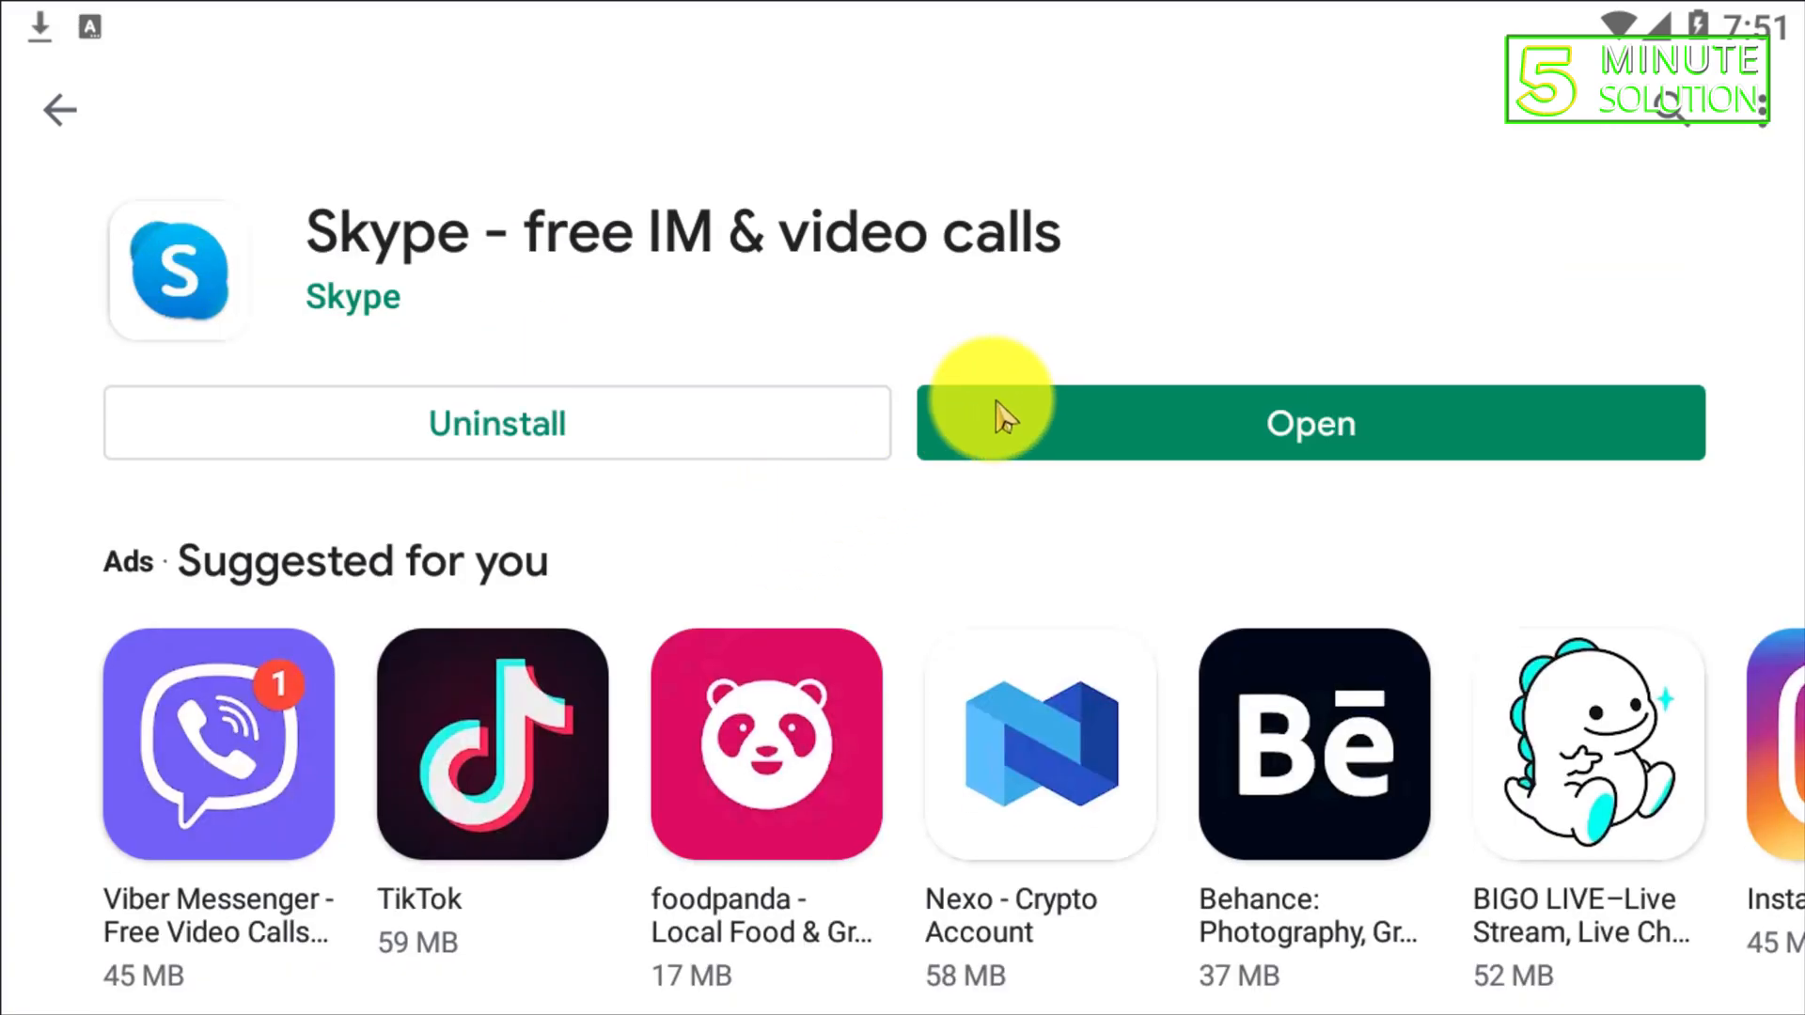
# Step: Launch Skype and get past the welcome screens to account creation
pyautogui.click(1307, 422)
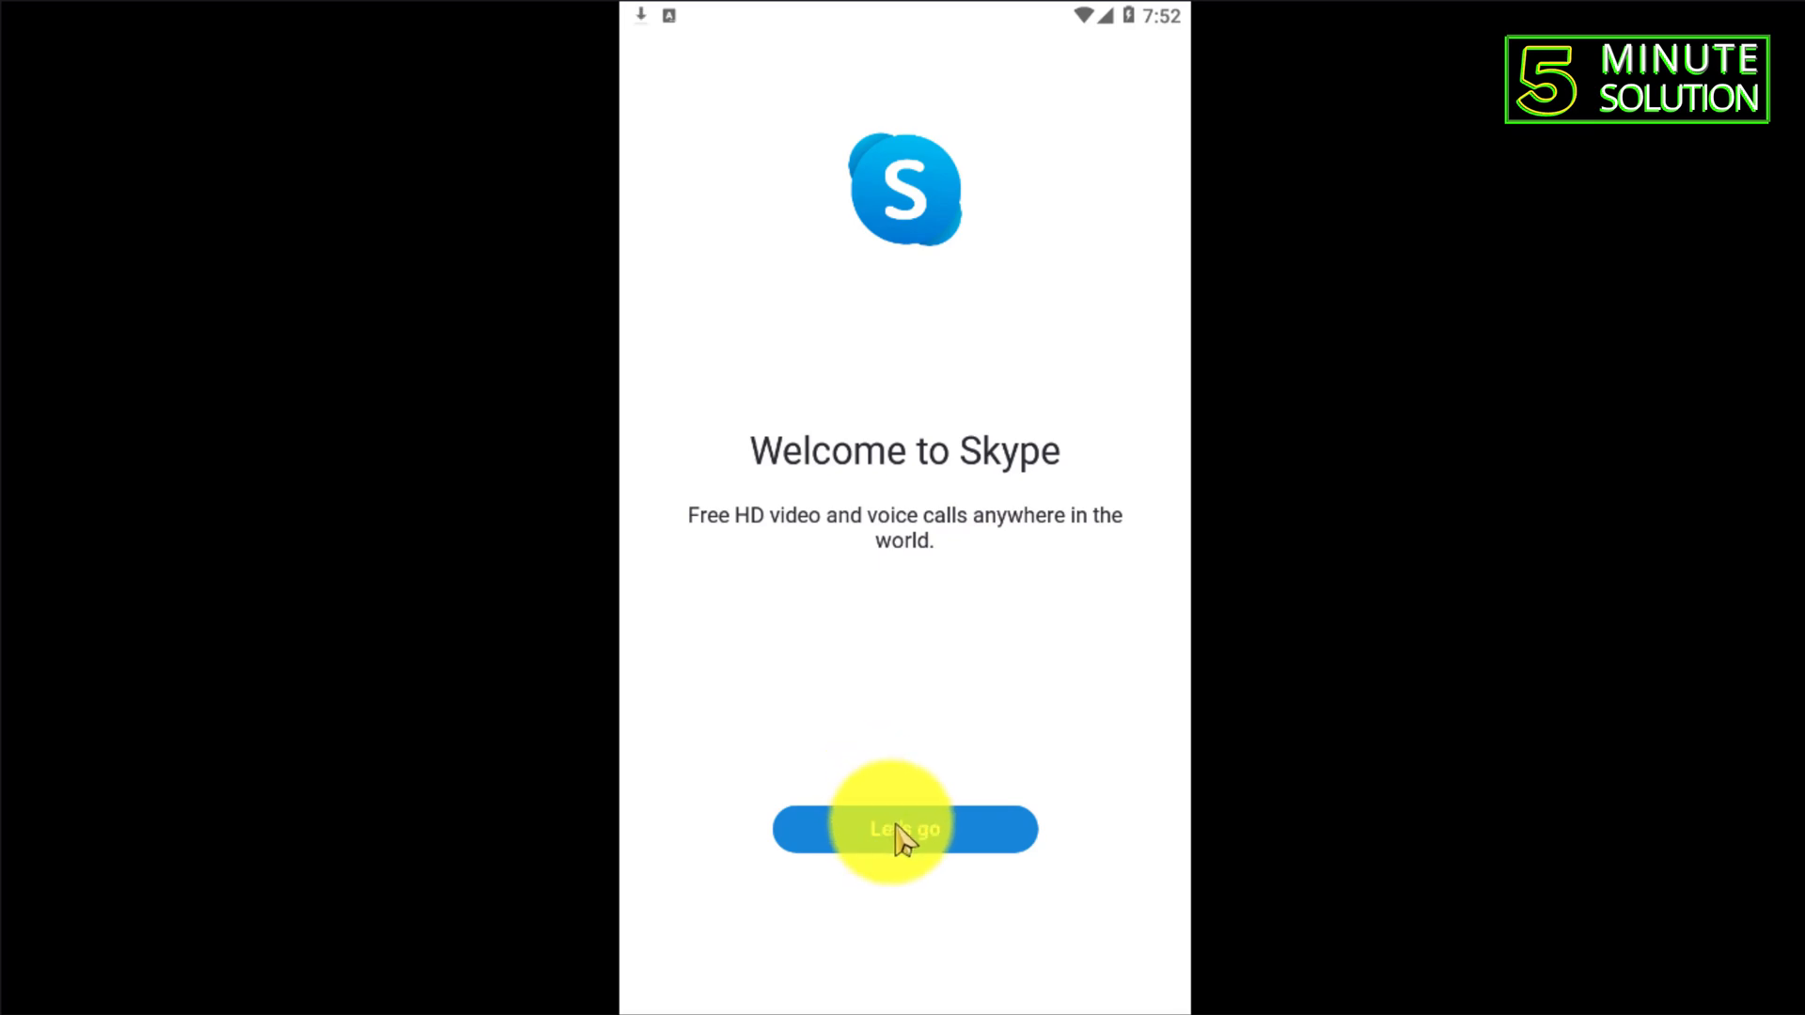
pyautogui.click(903, 829)
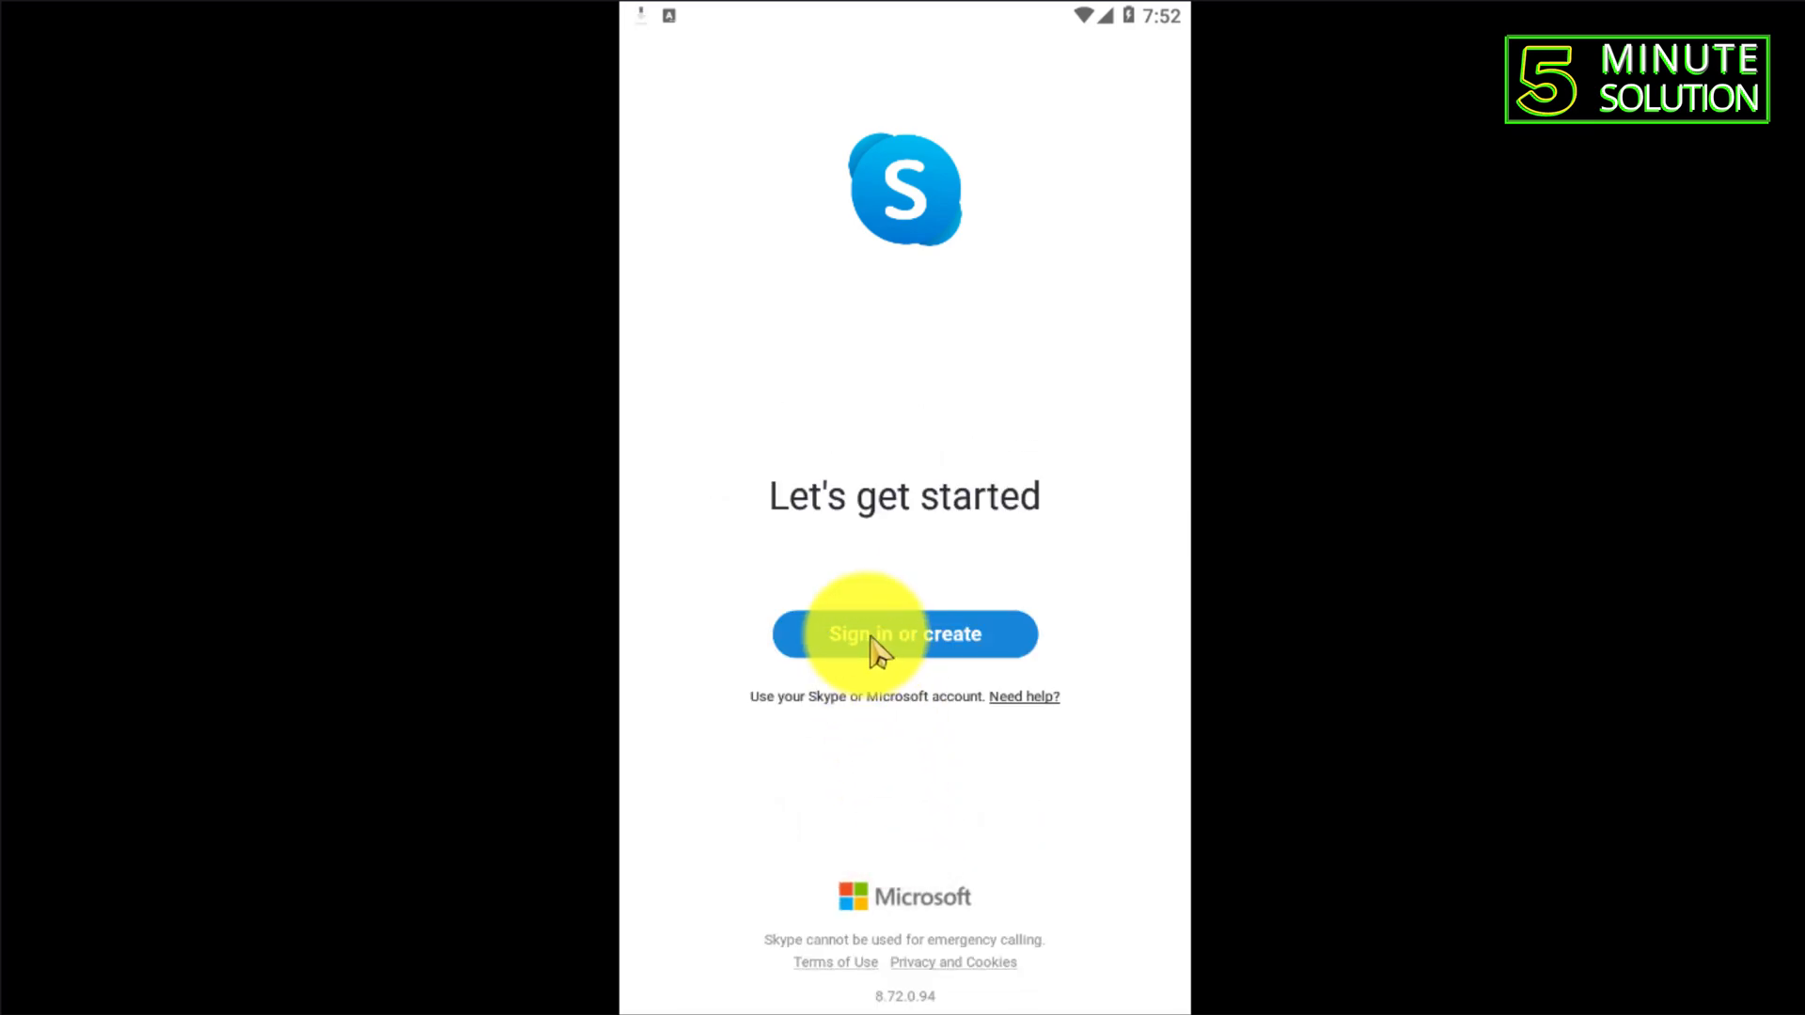
pyautogui.click(903, 633)
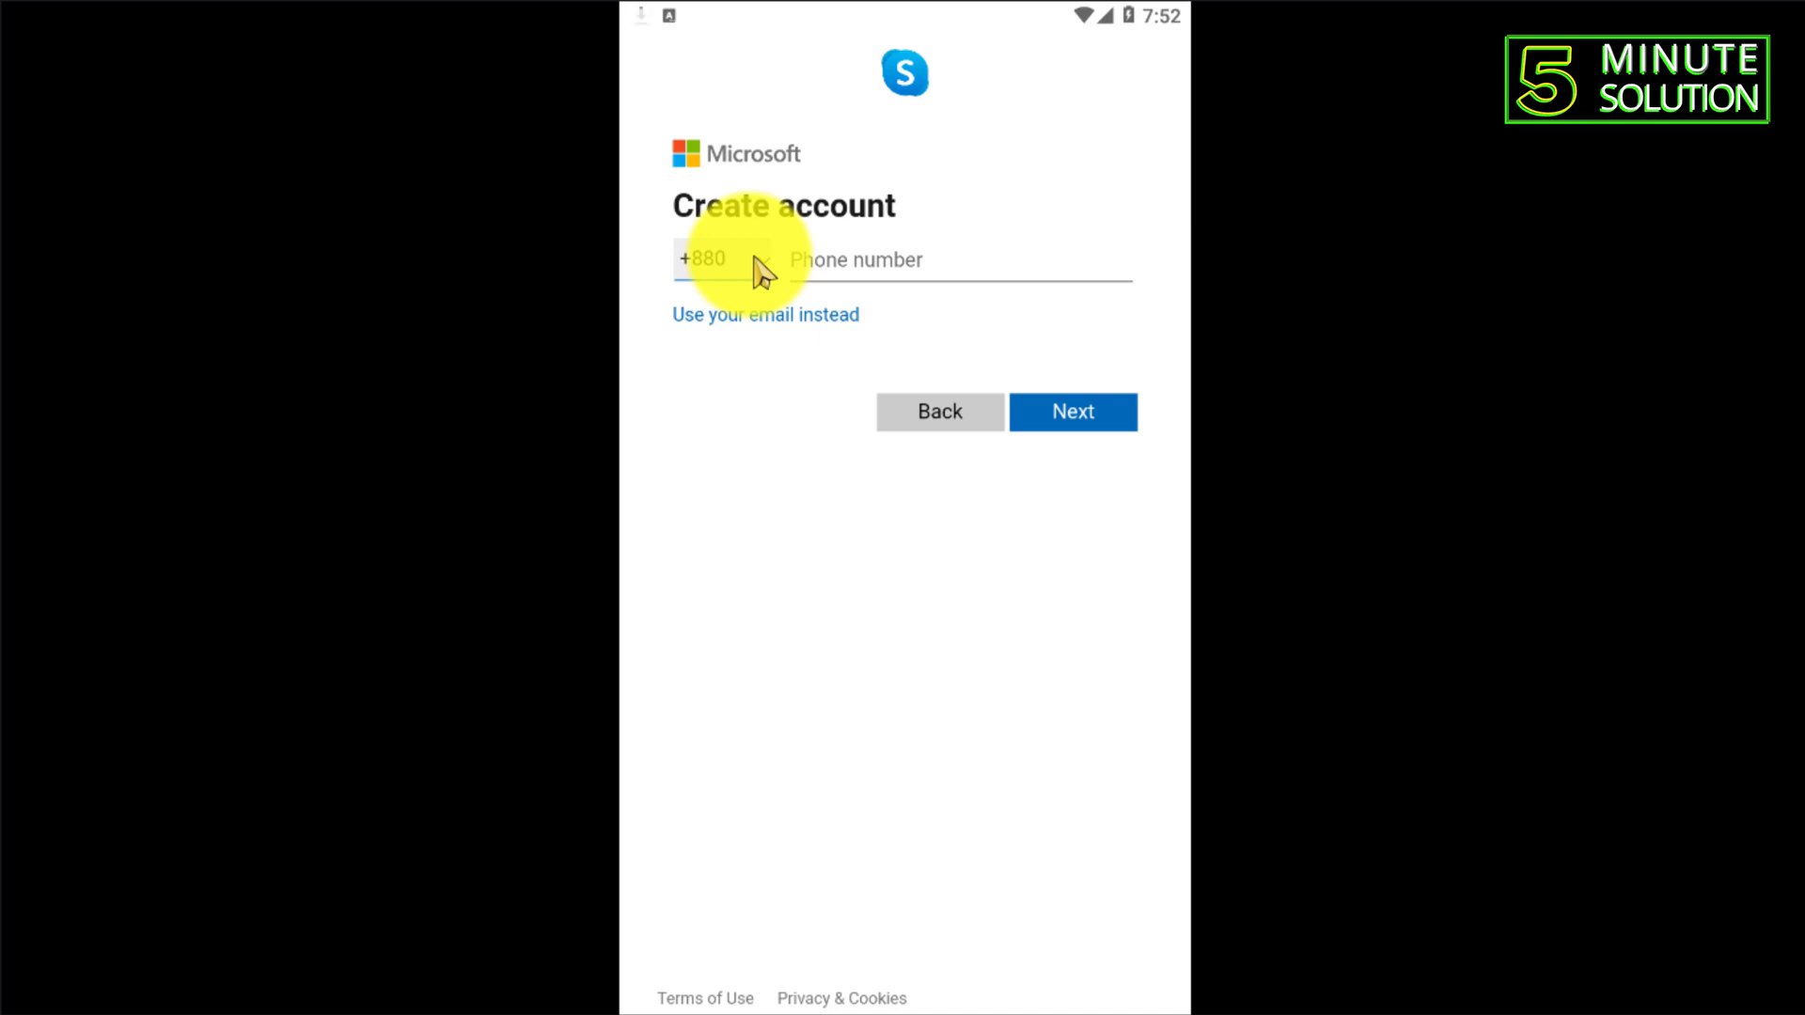
pyautogui.click(764, 314)
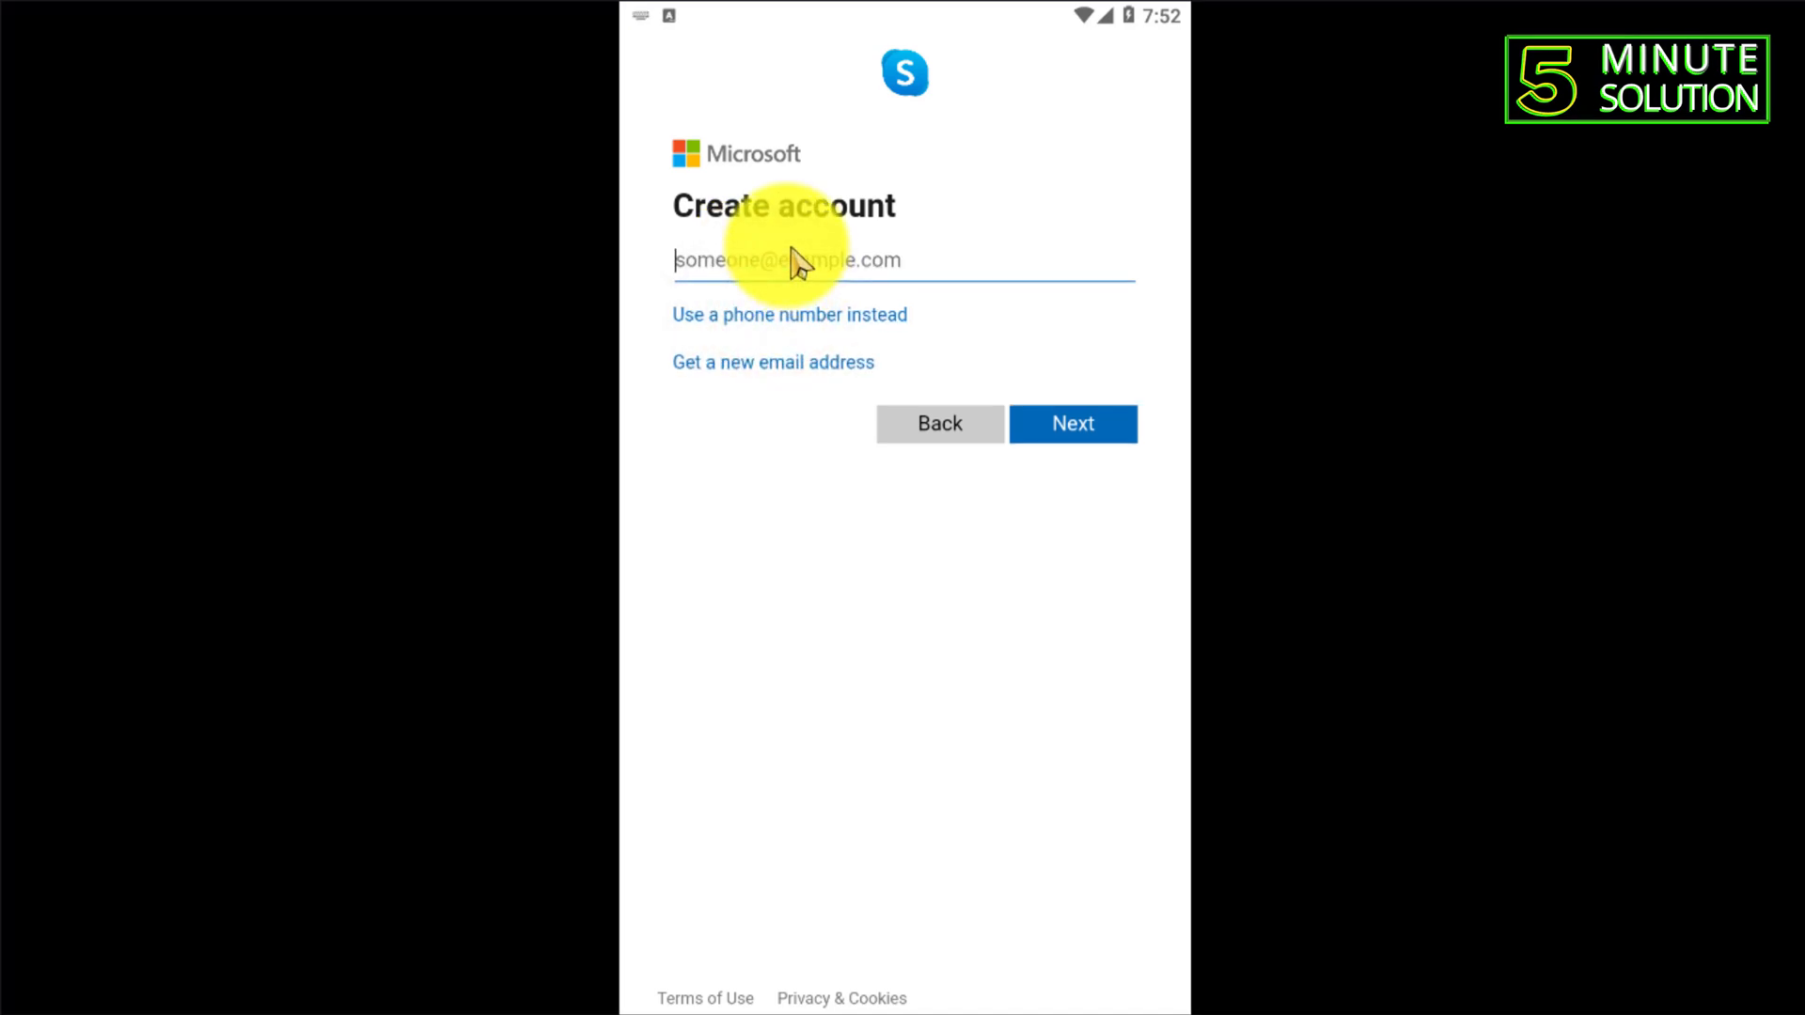
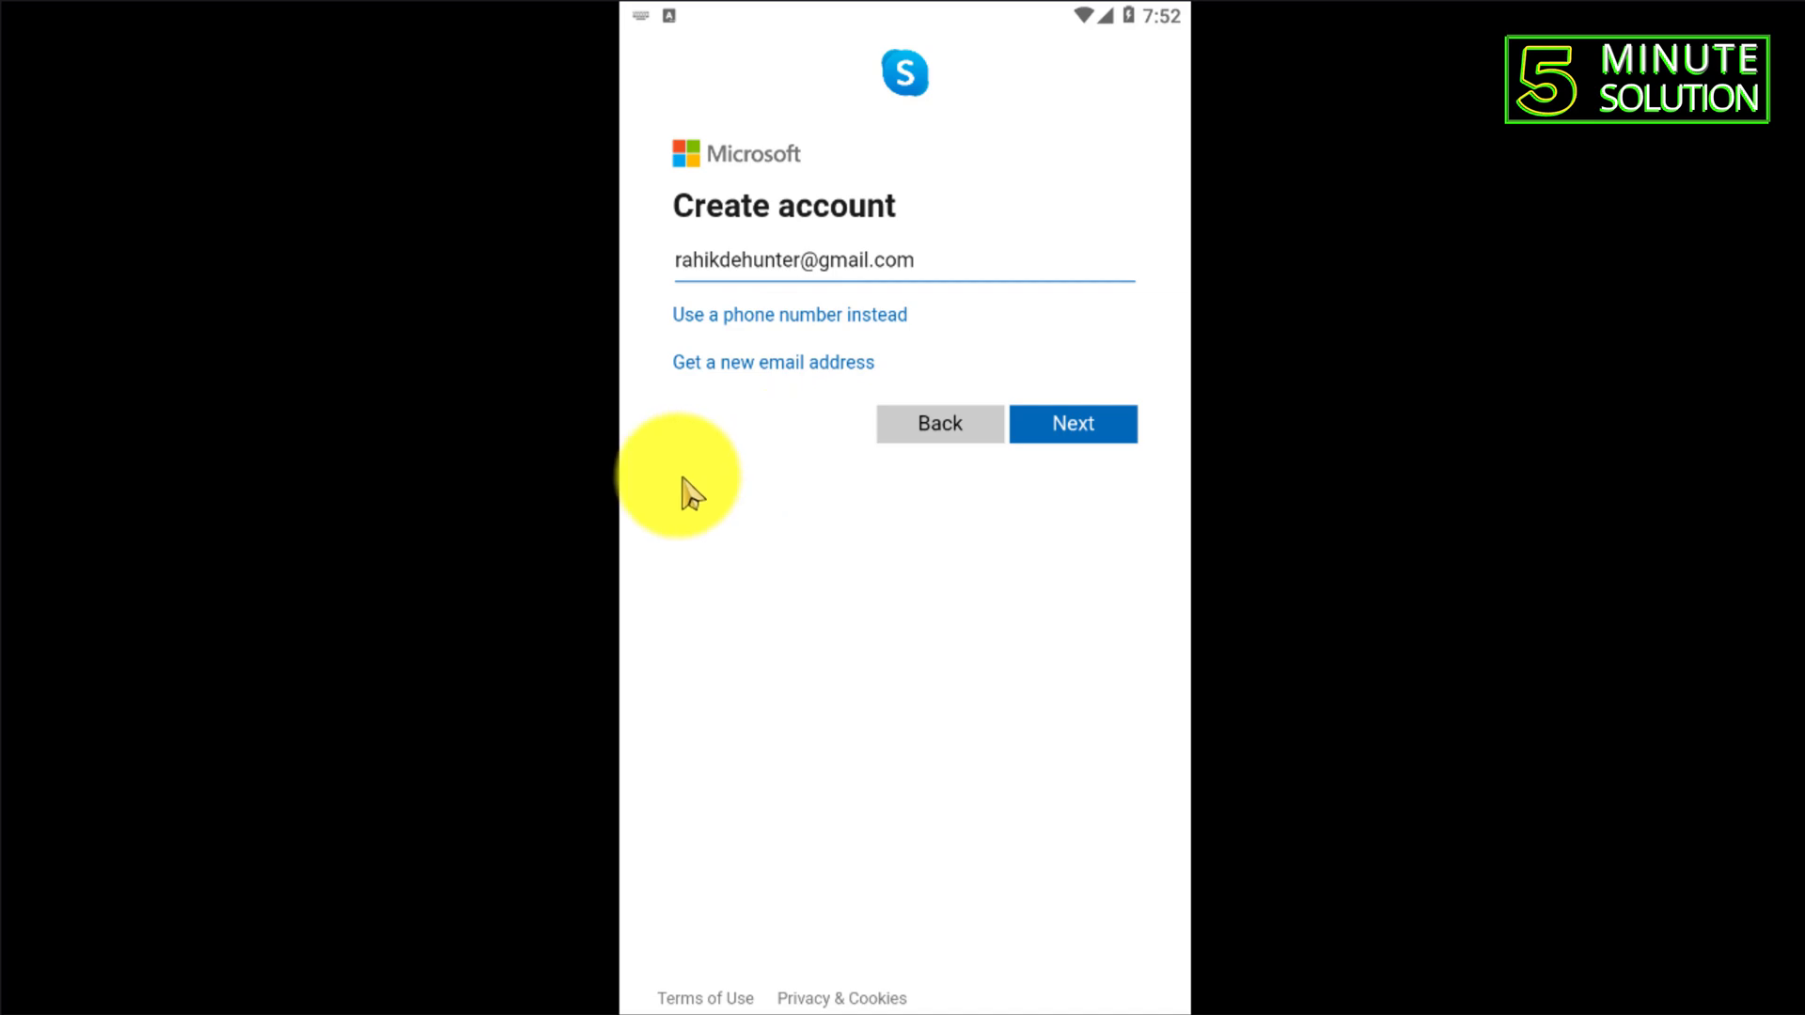
# Step: Submit the email and set the account password
pyautogui.click(1071, 424)
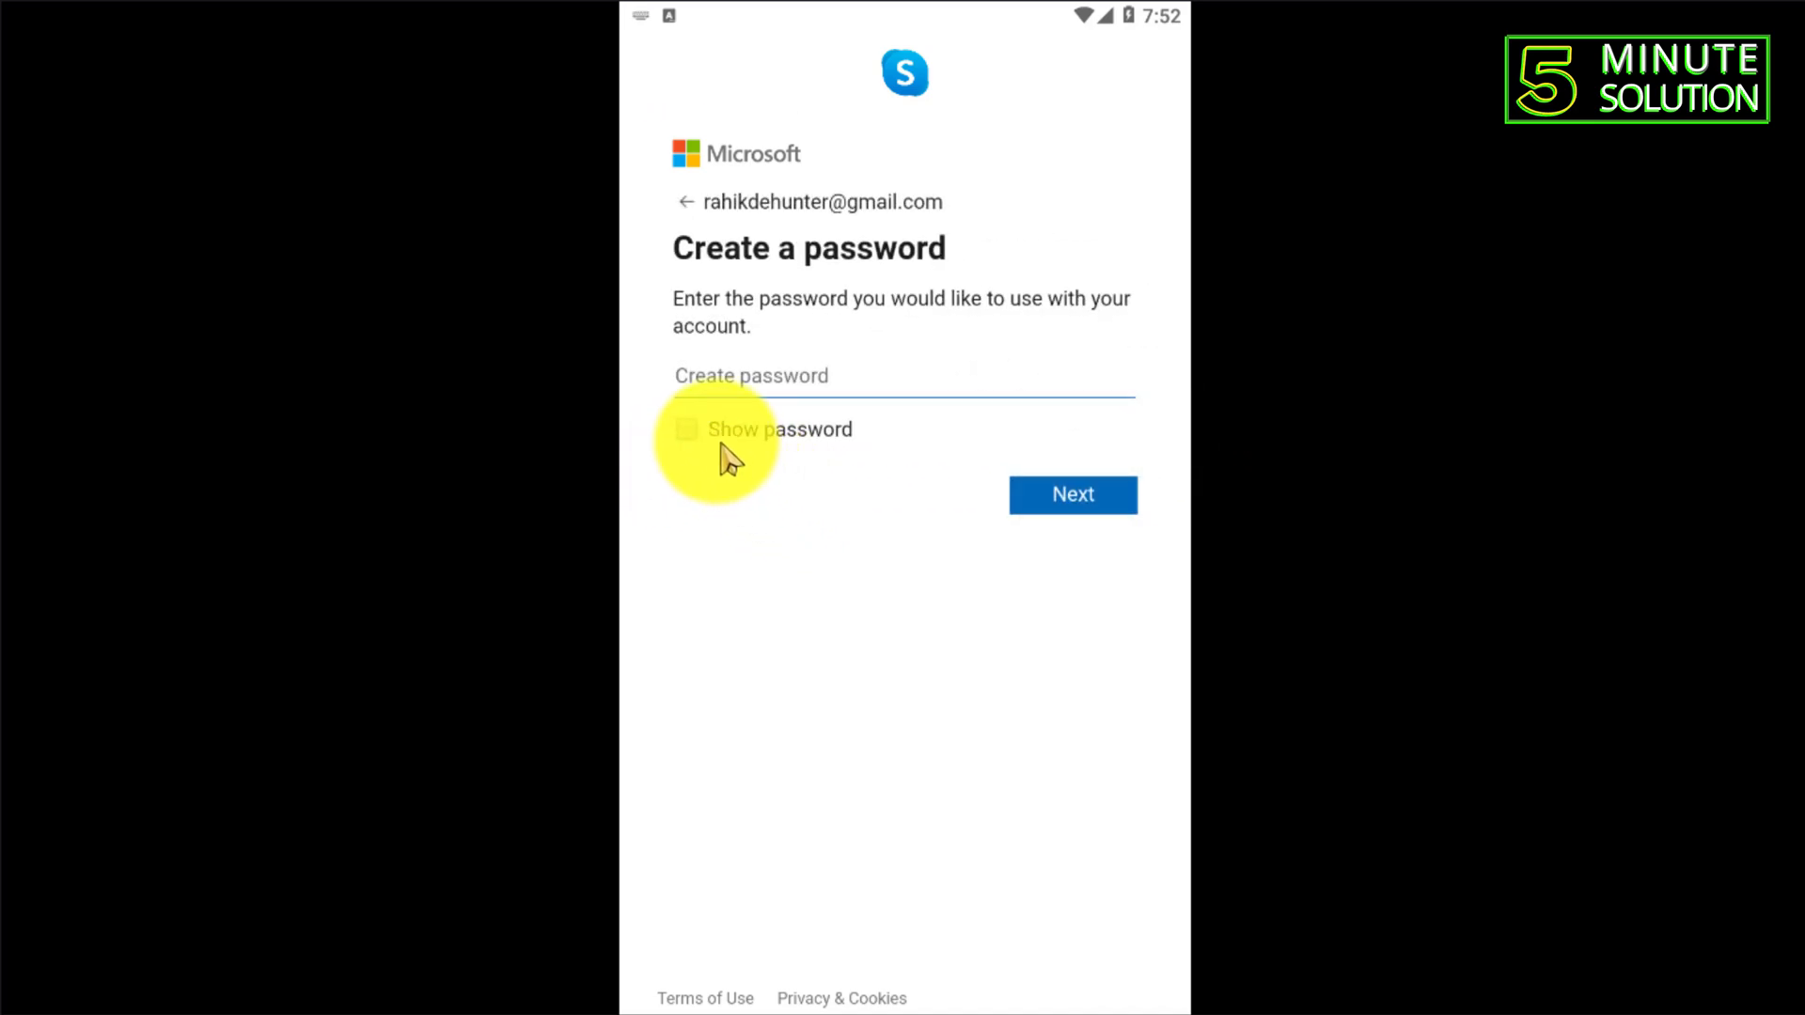
pyautogui.write('password')
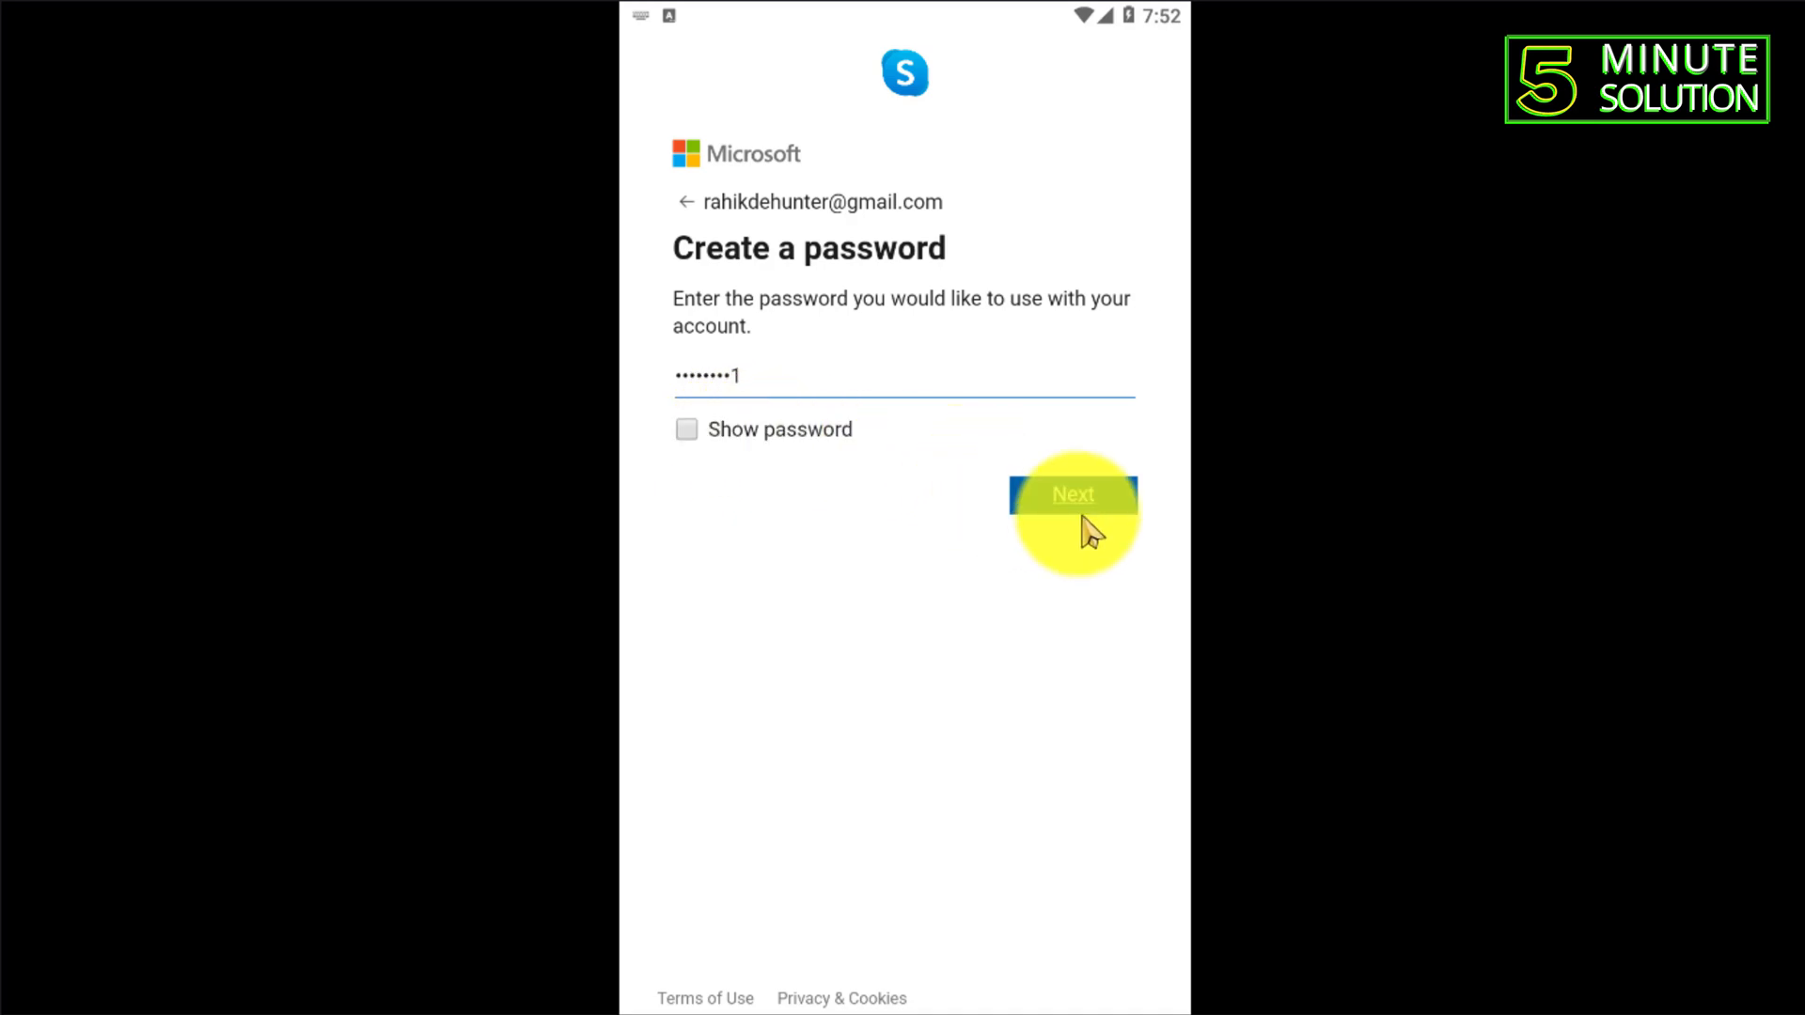
pyautogui.click(1072, 494)
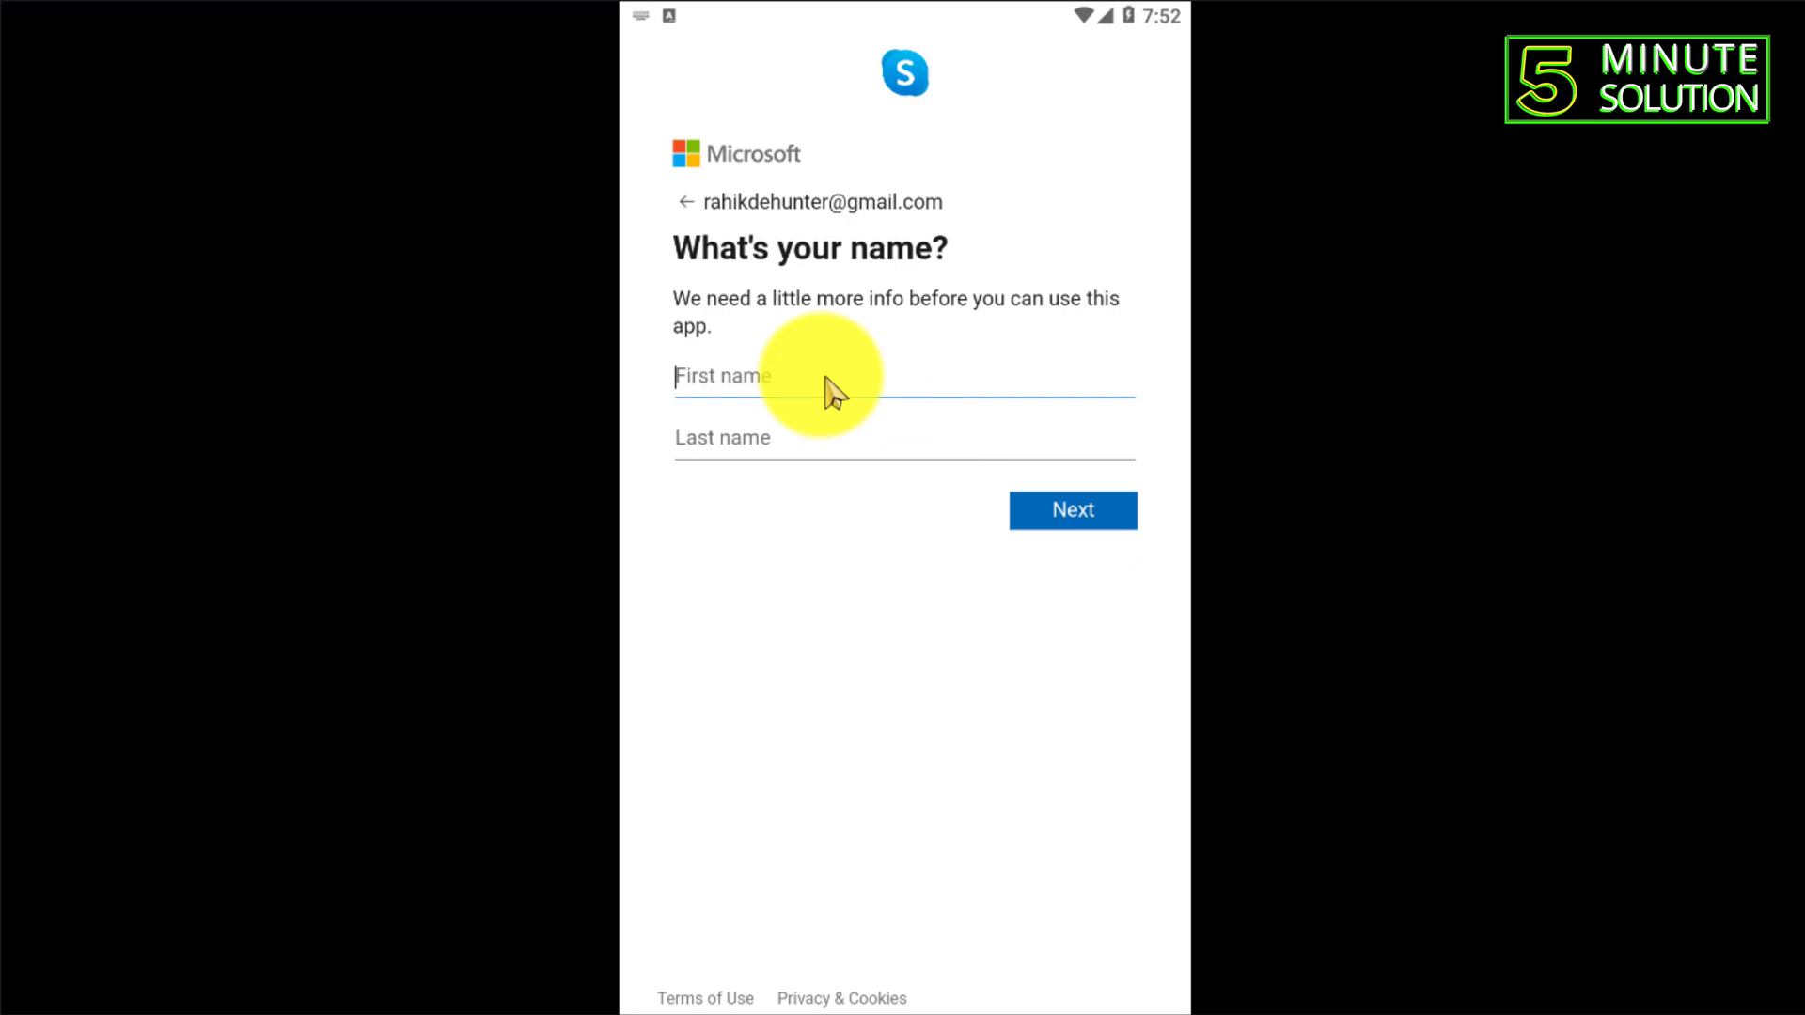
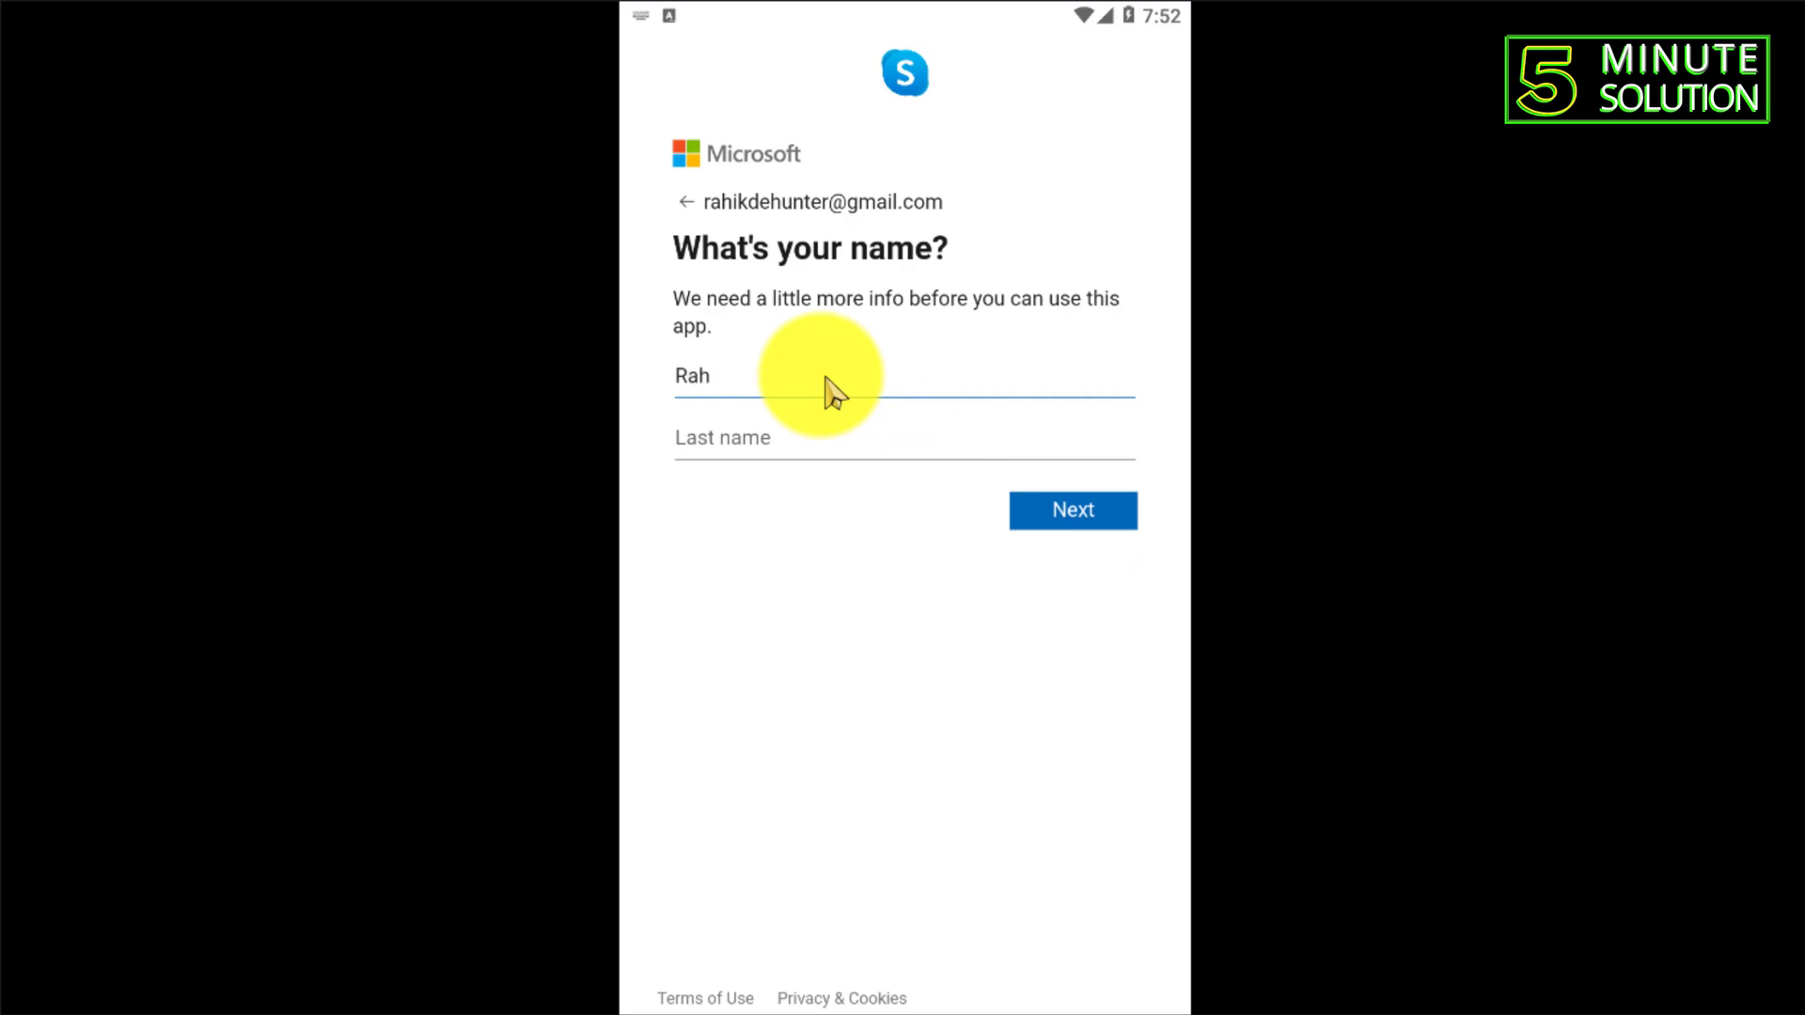
pyautogui.click(862, 437)
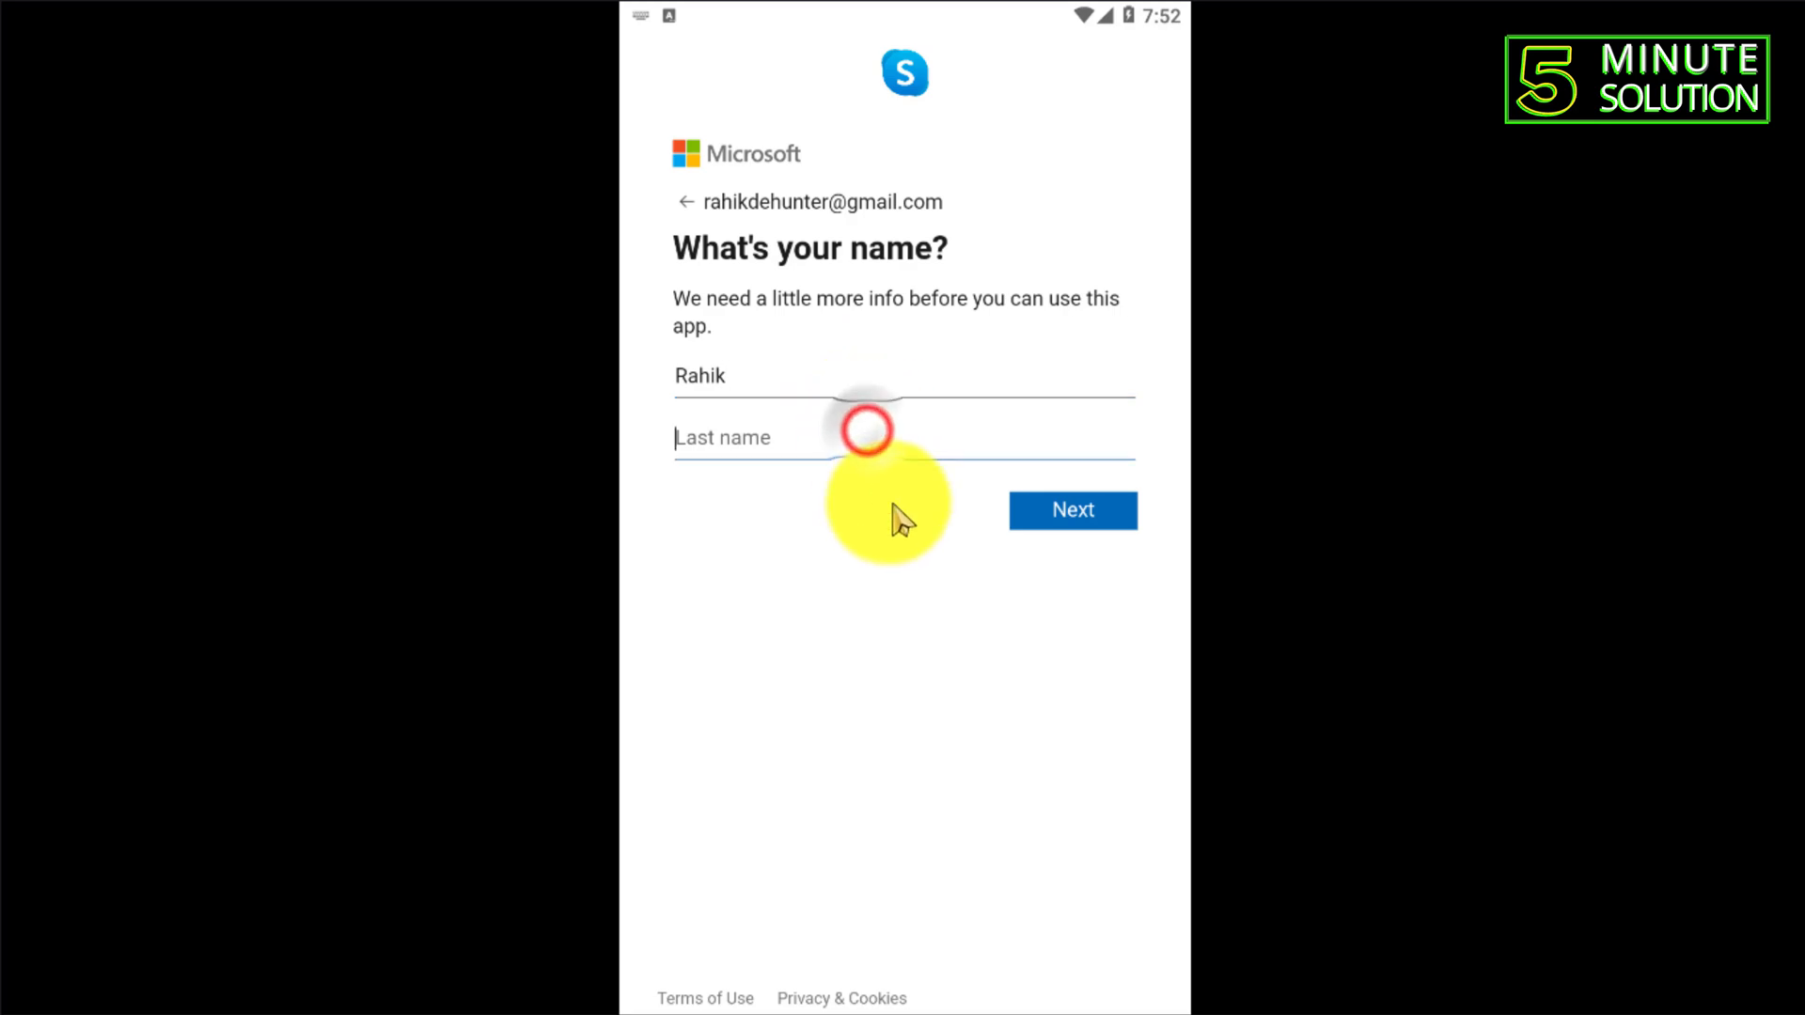
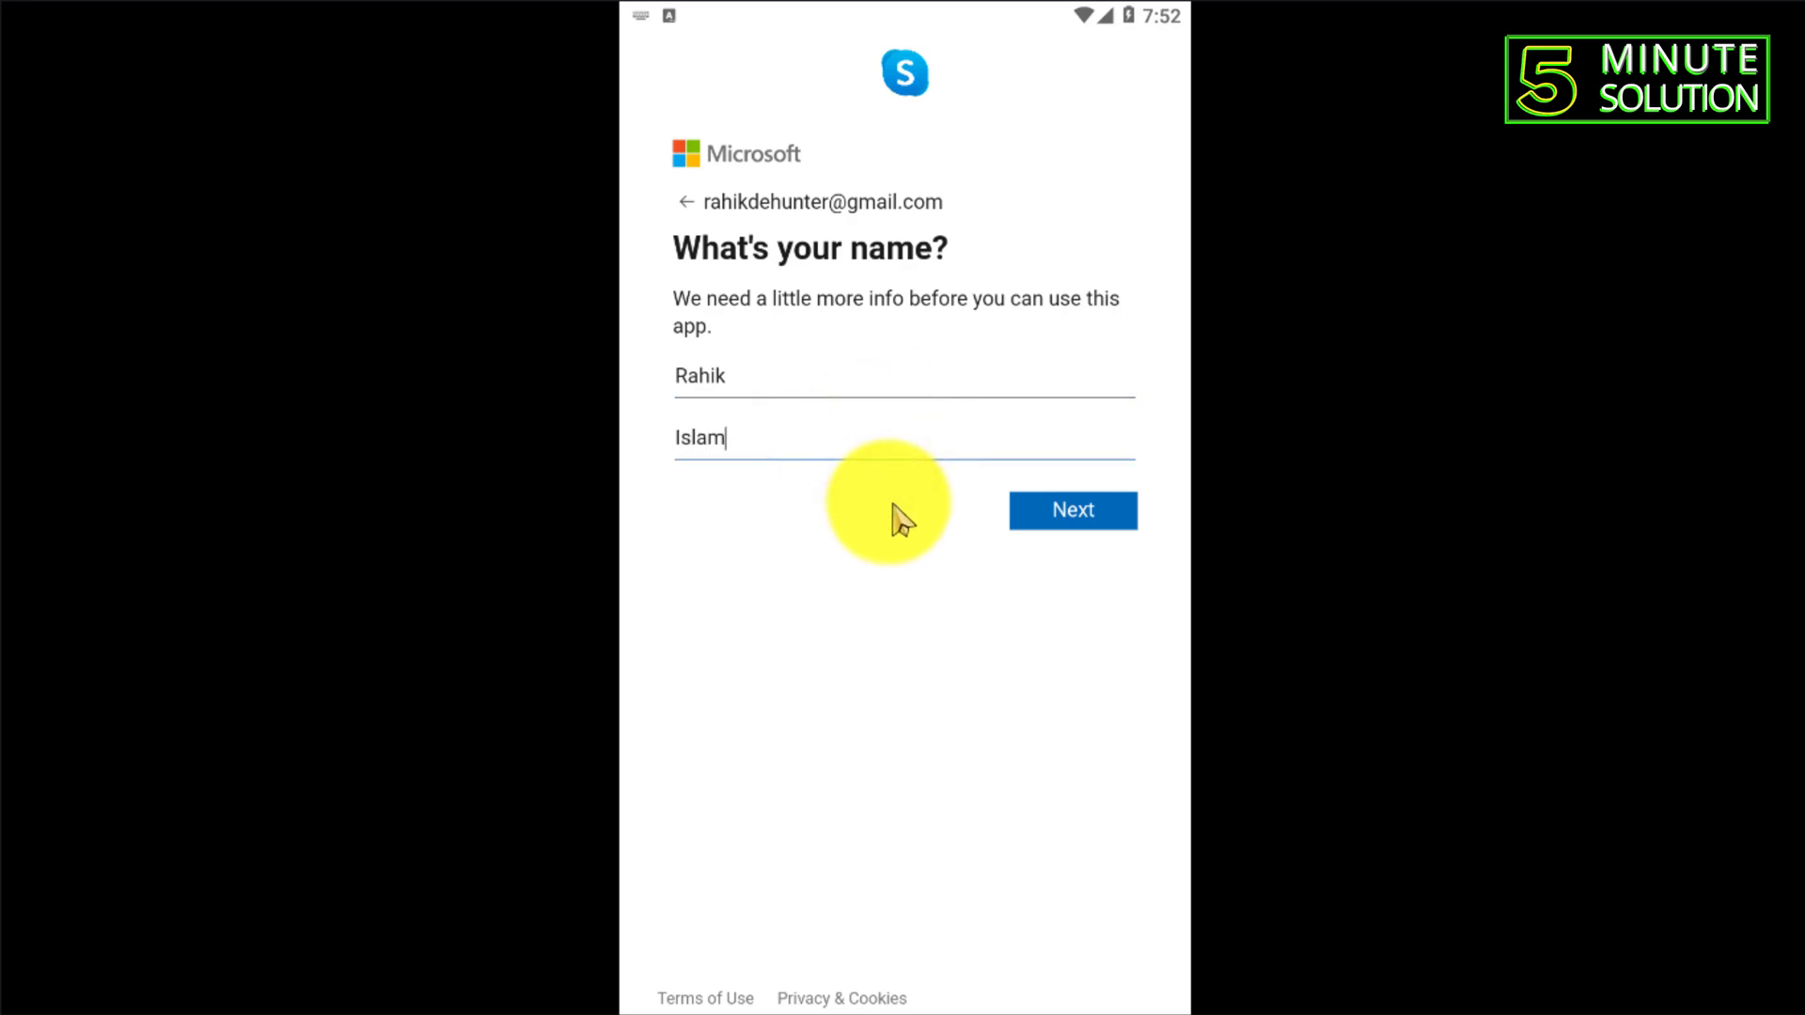
pyautogui.click(1071, 510)
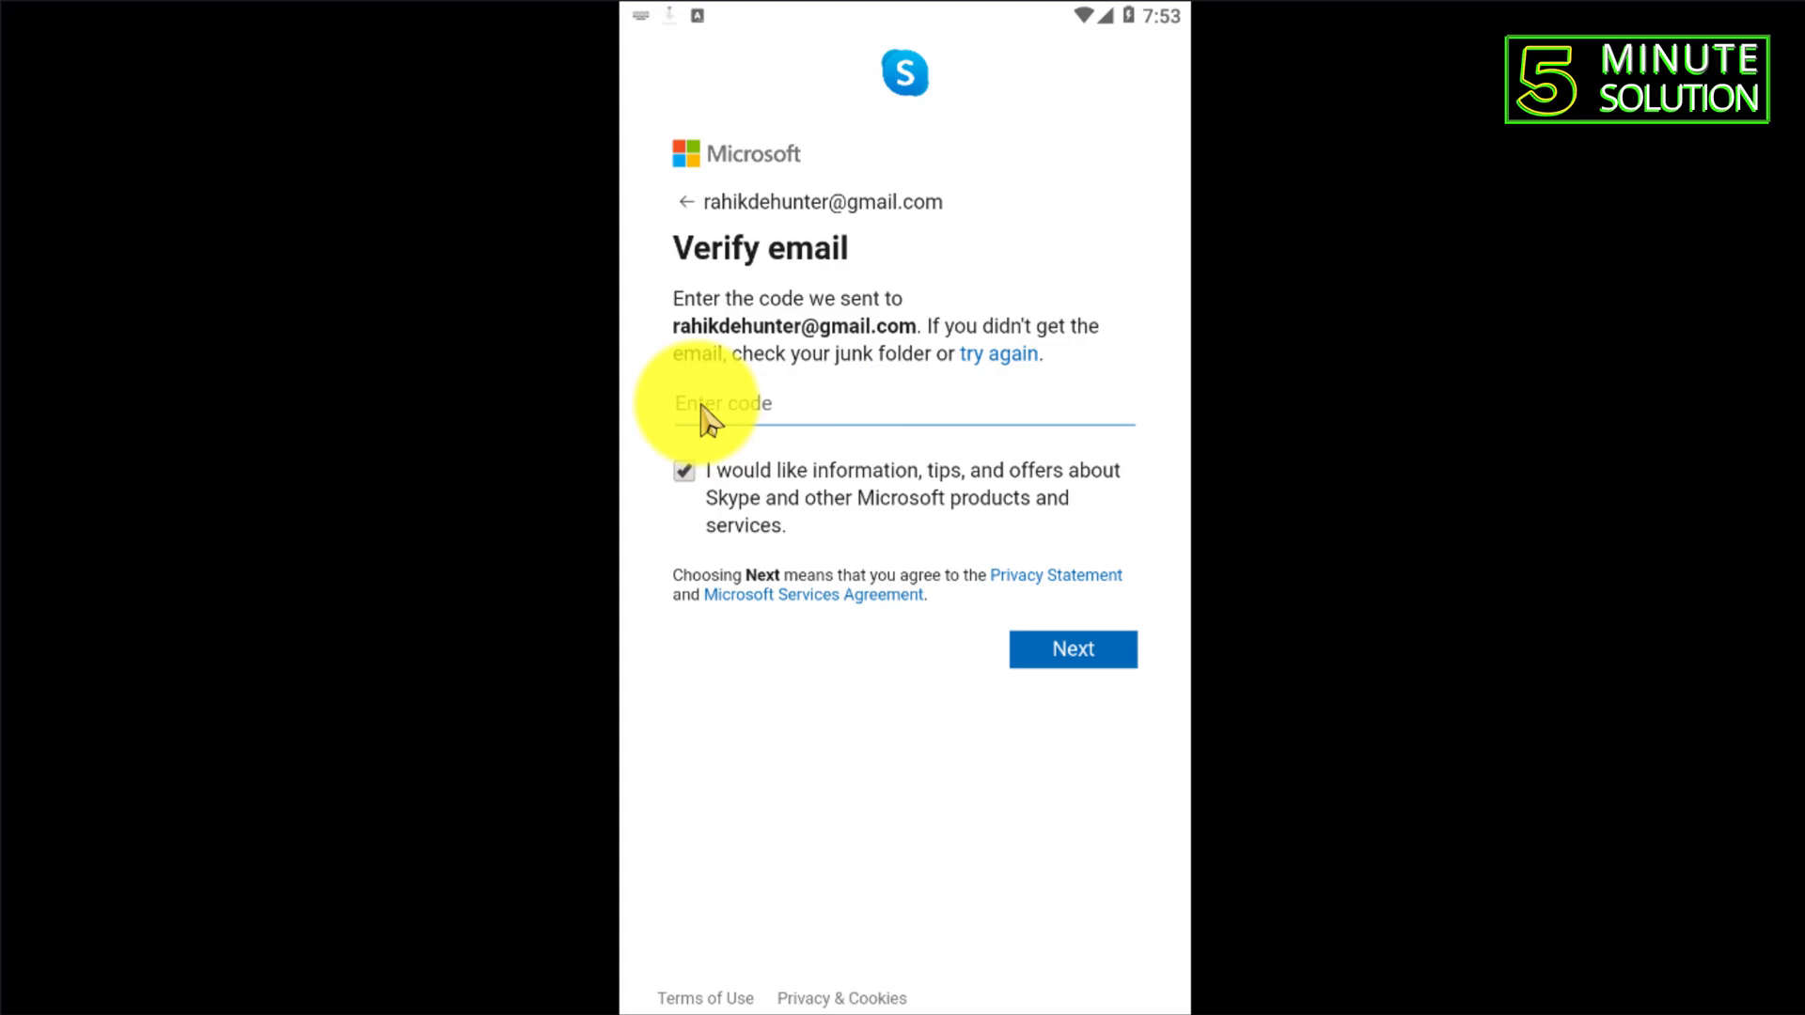
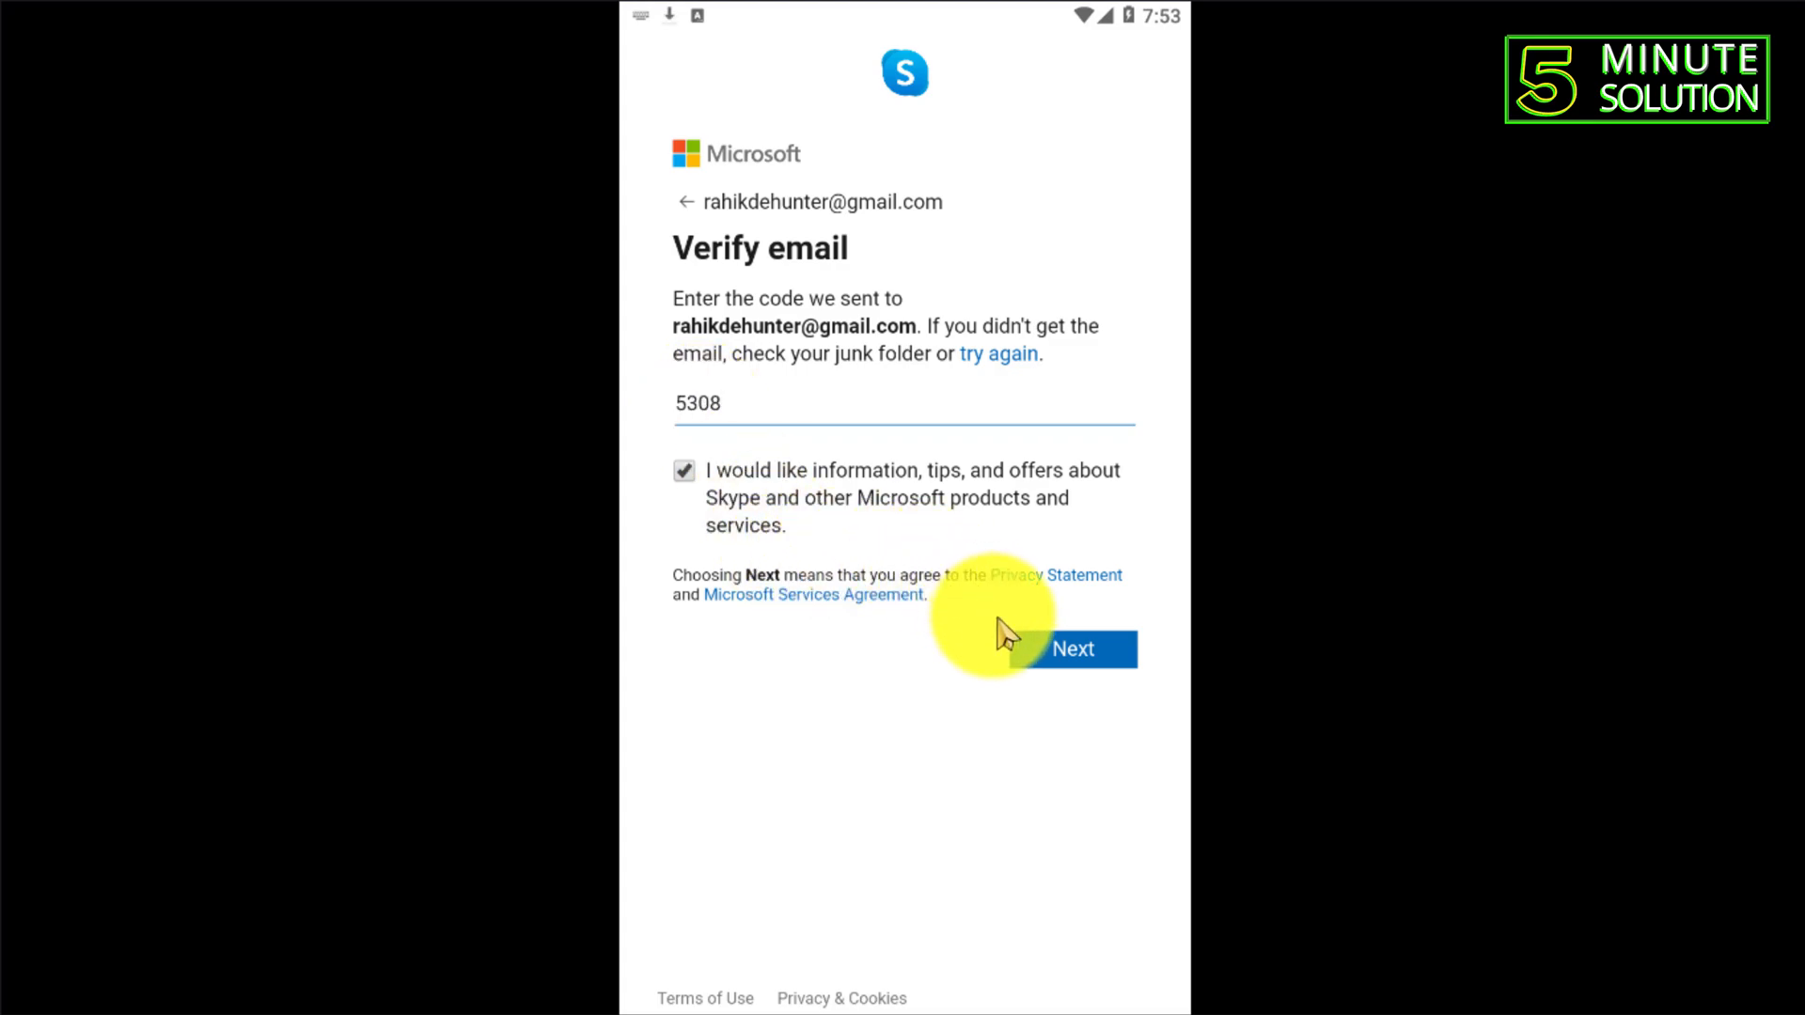
pyautogui.click(1071, 648)
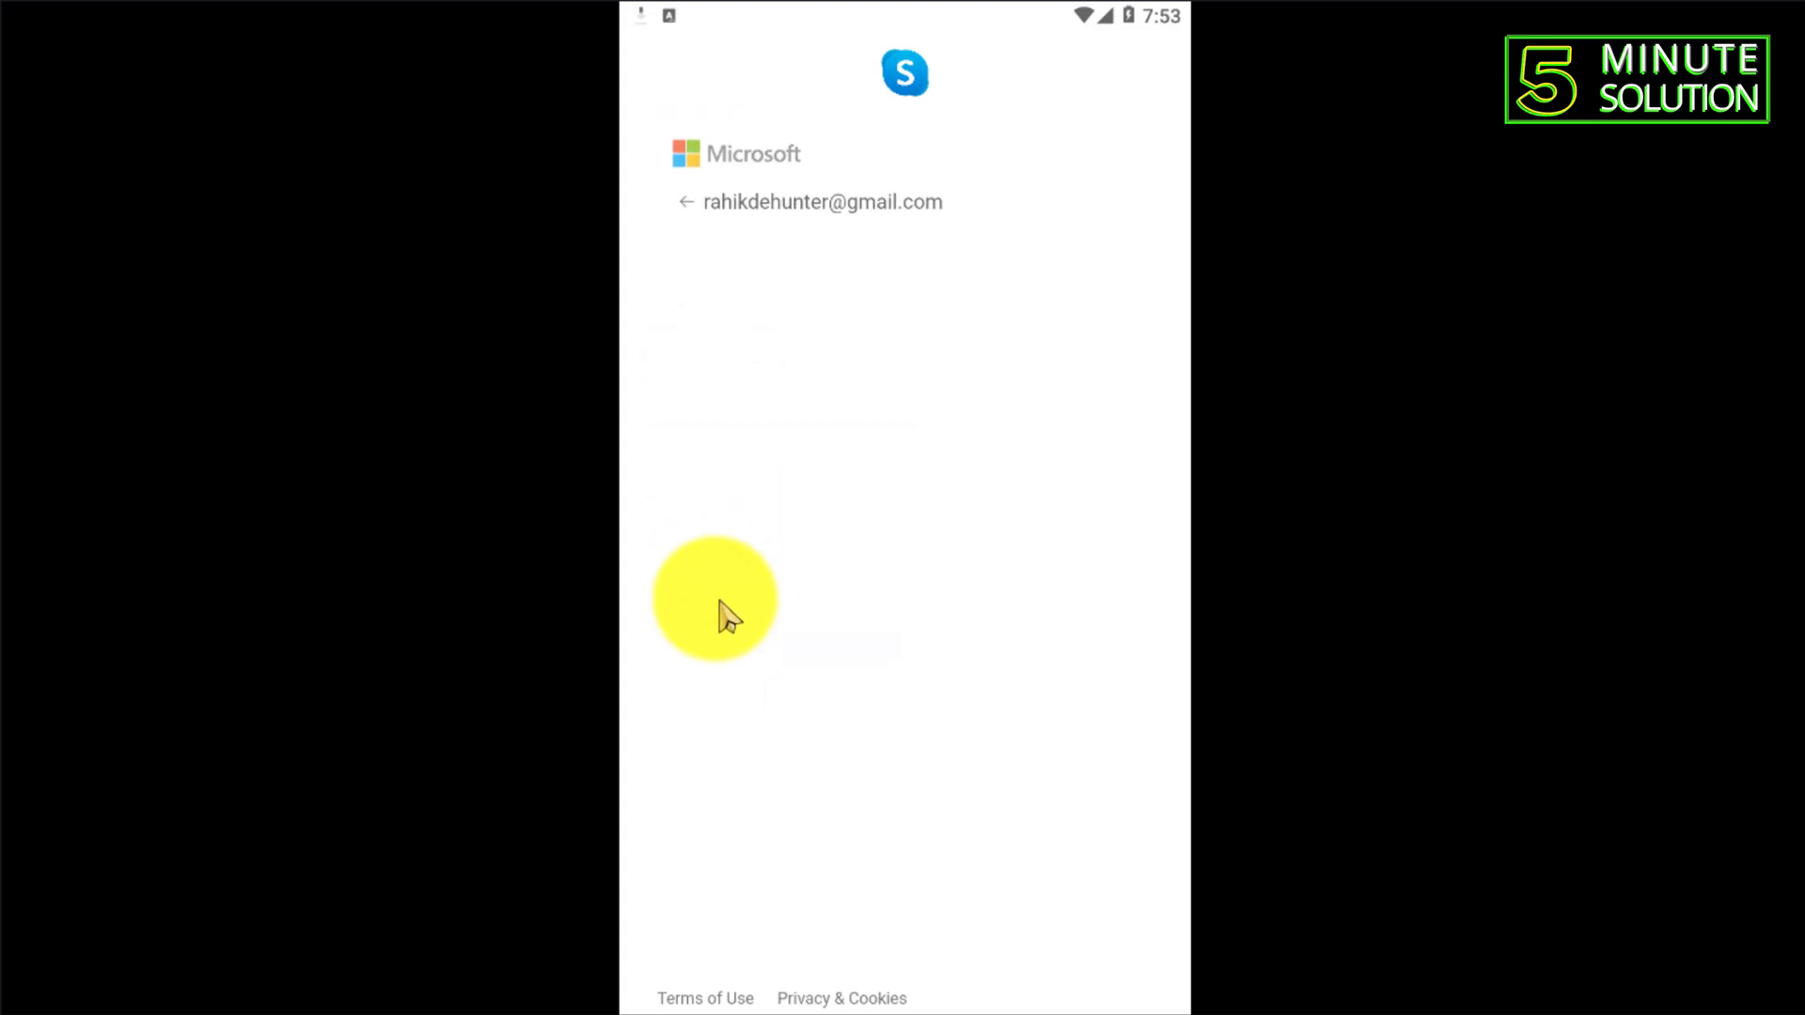
pyautogui.click(1071, 450)
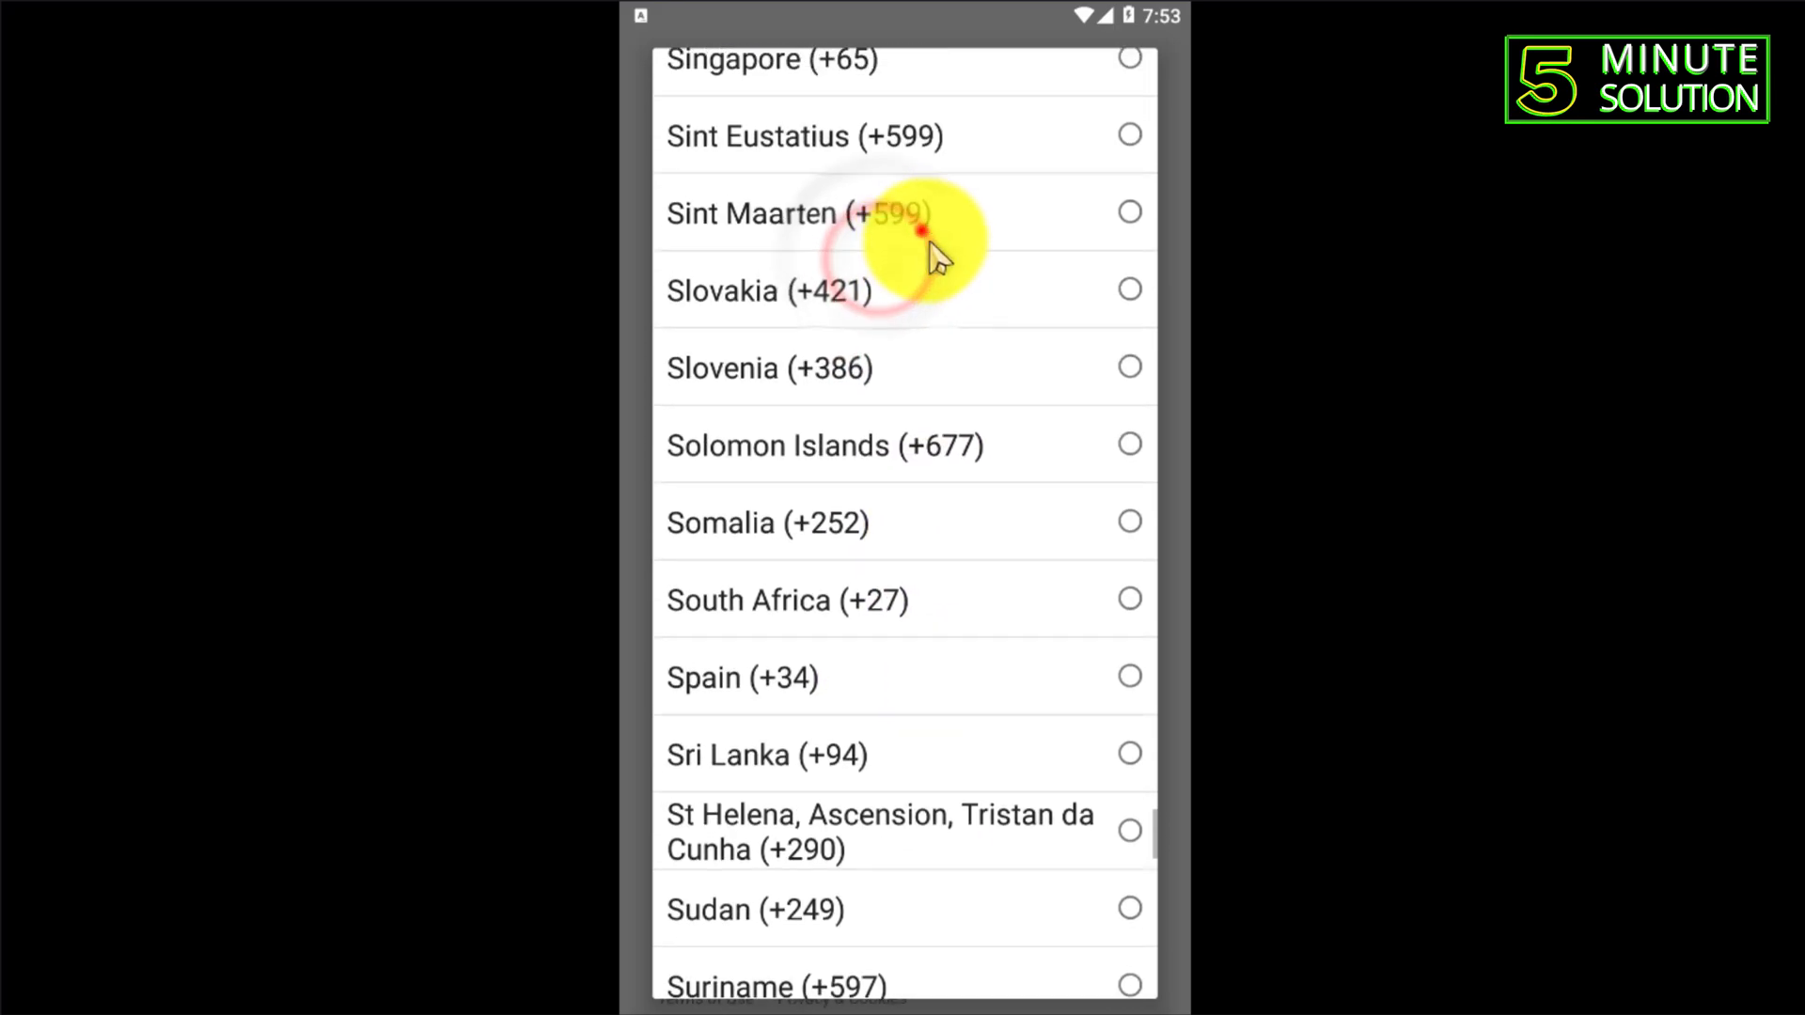
pyautogui.scroll(3)
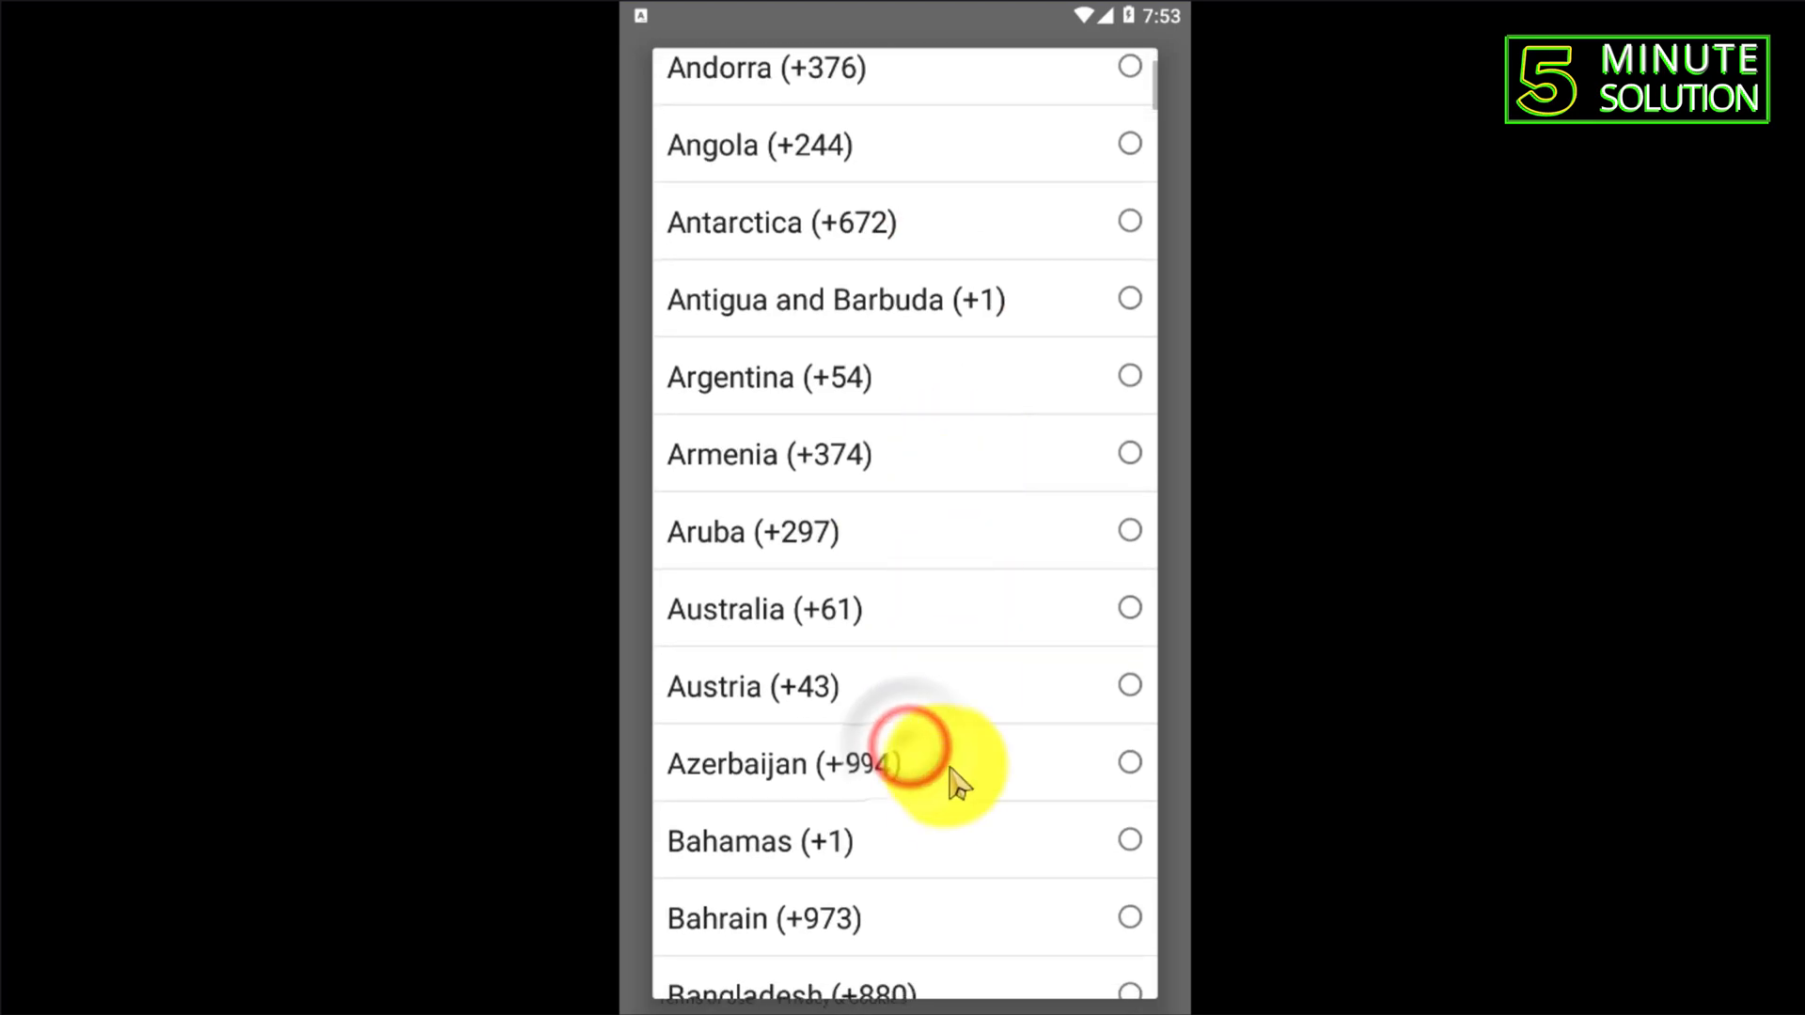
pyautogui.scroll(-3)
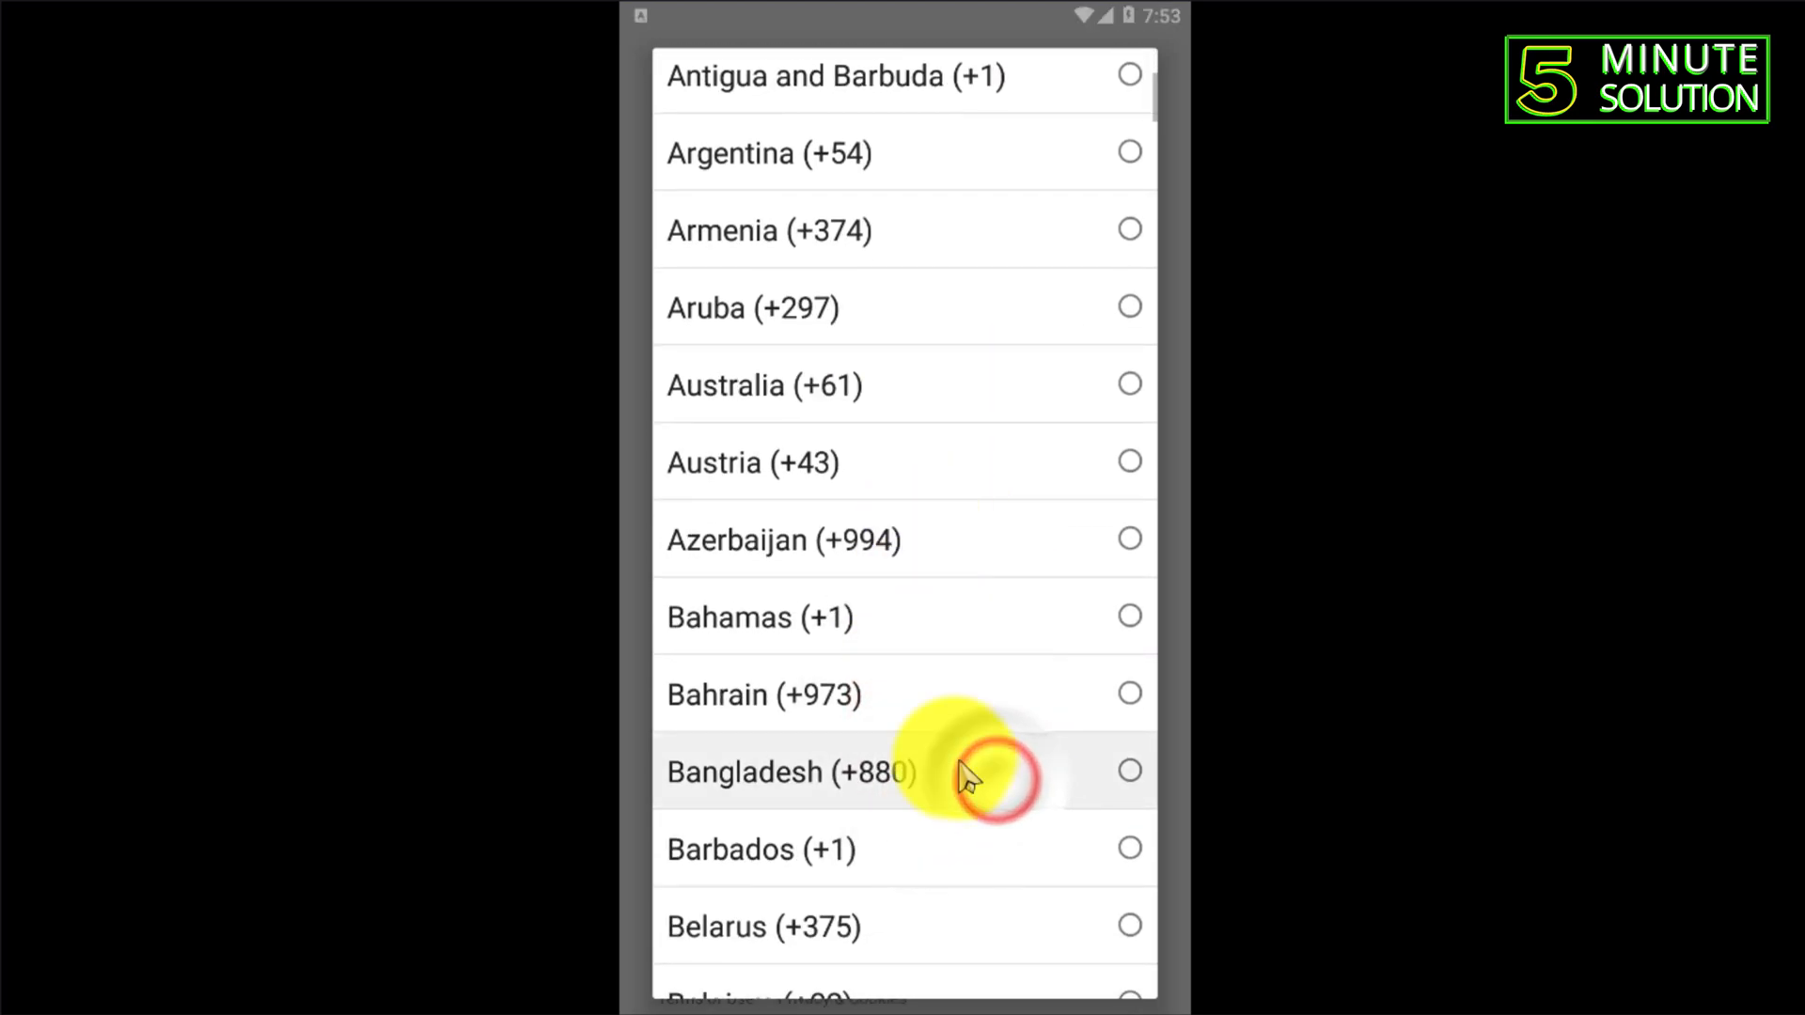
pyautogui.click(791, 770)
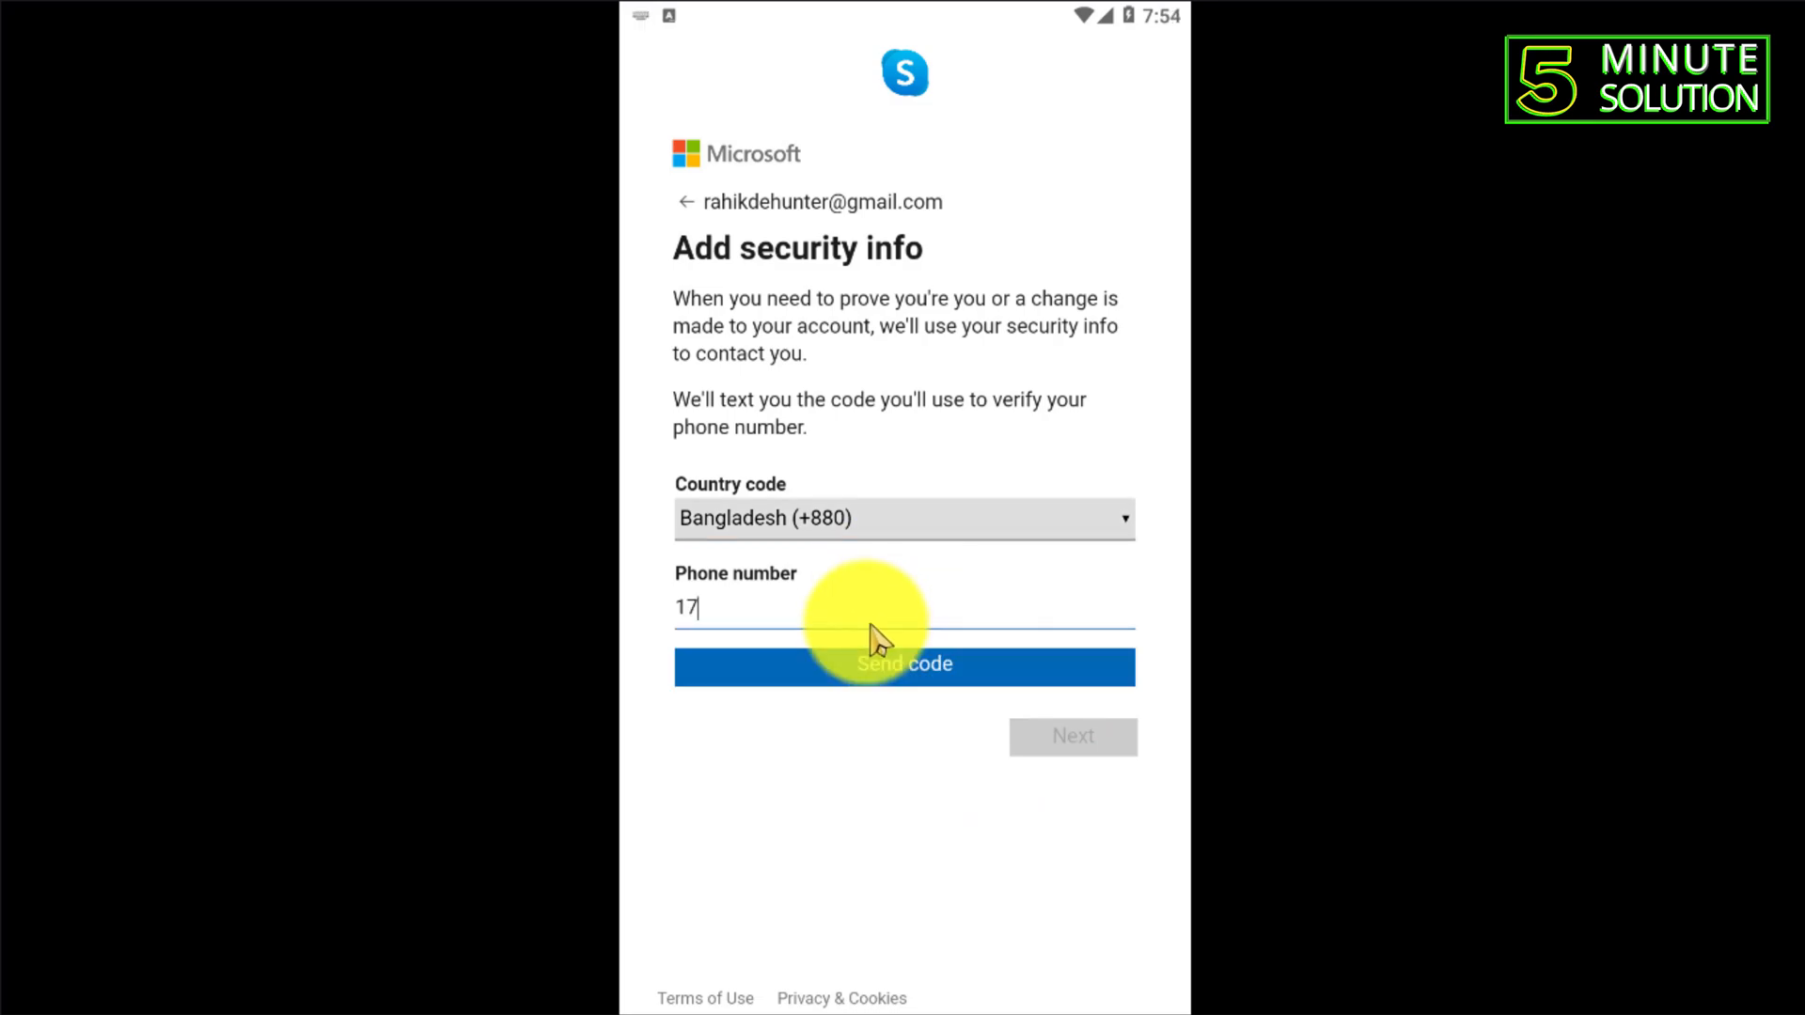
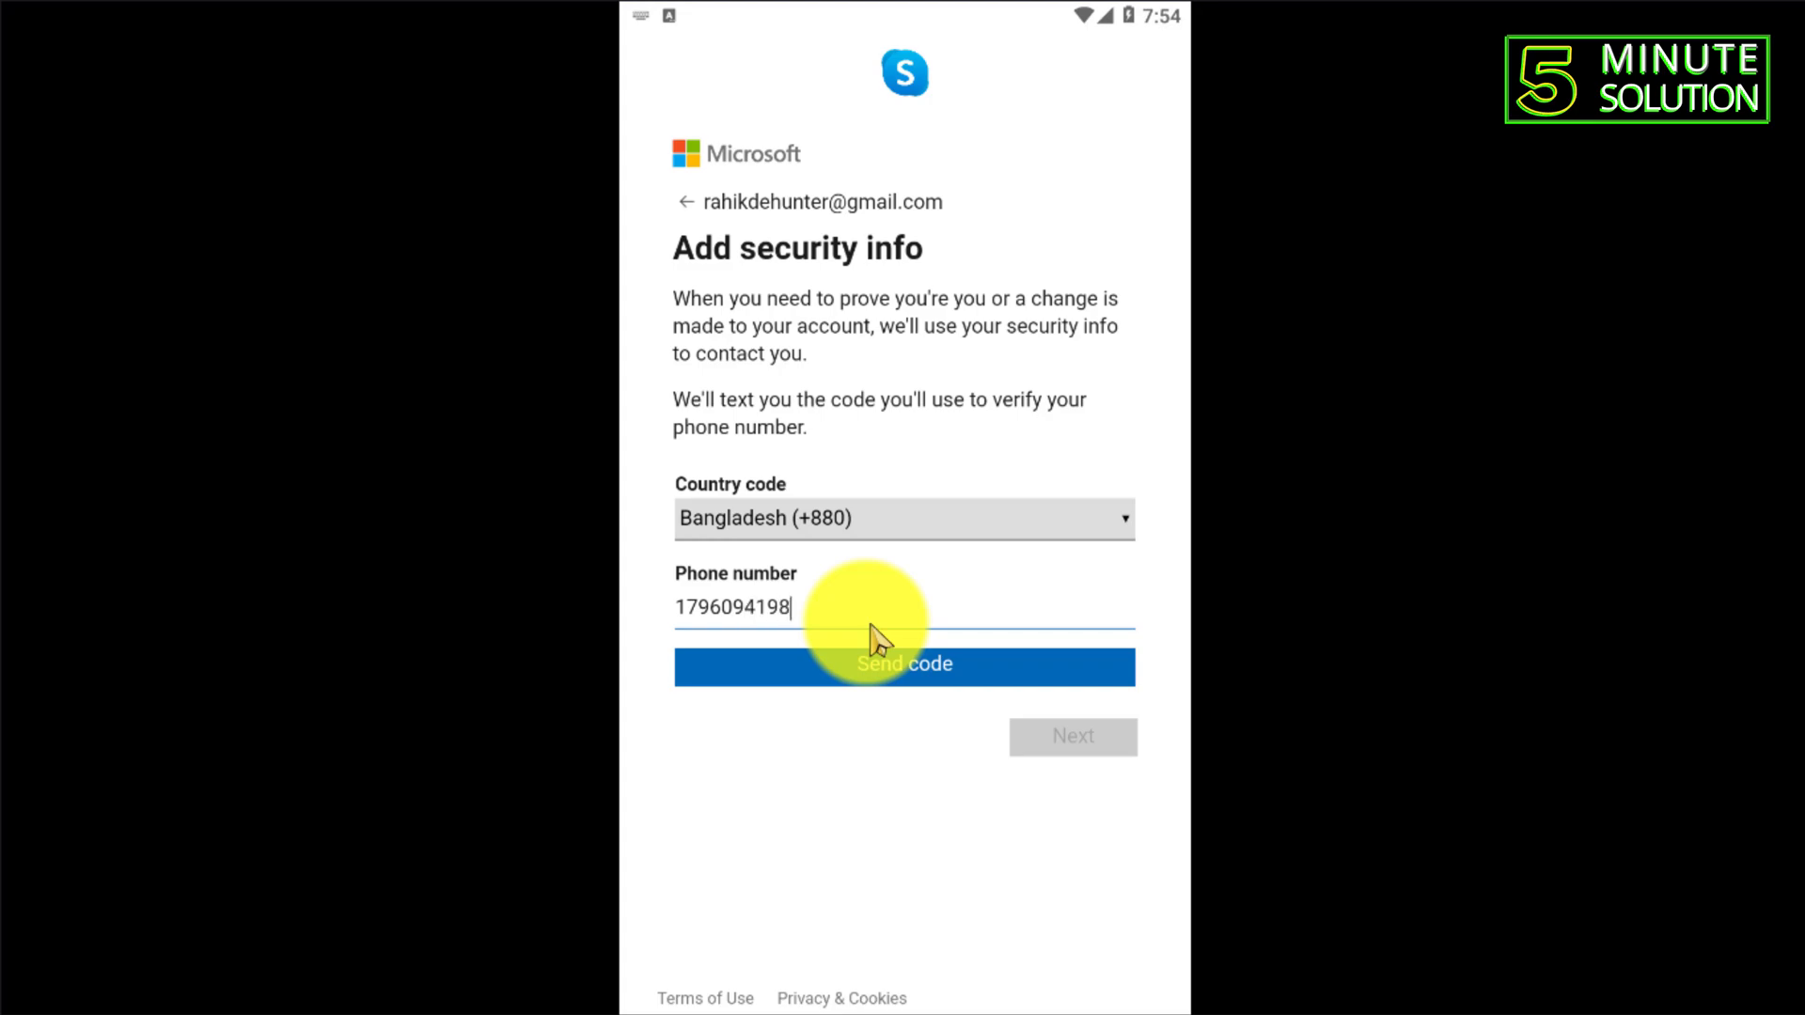
pyautogui.click(903, 664)
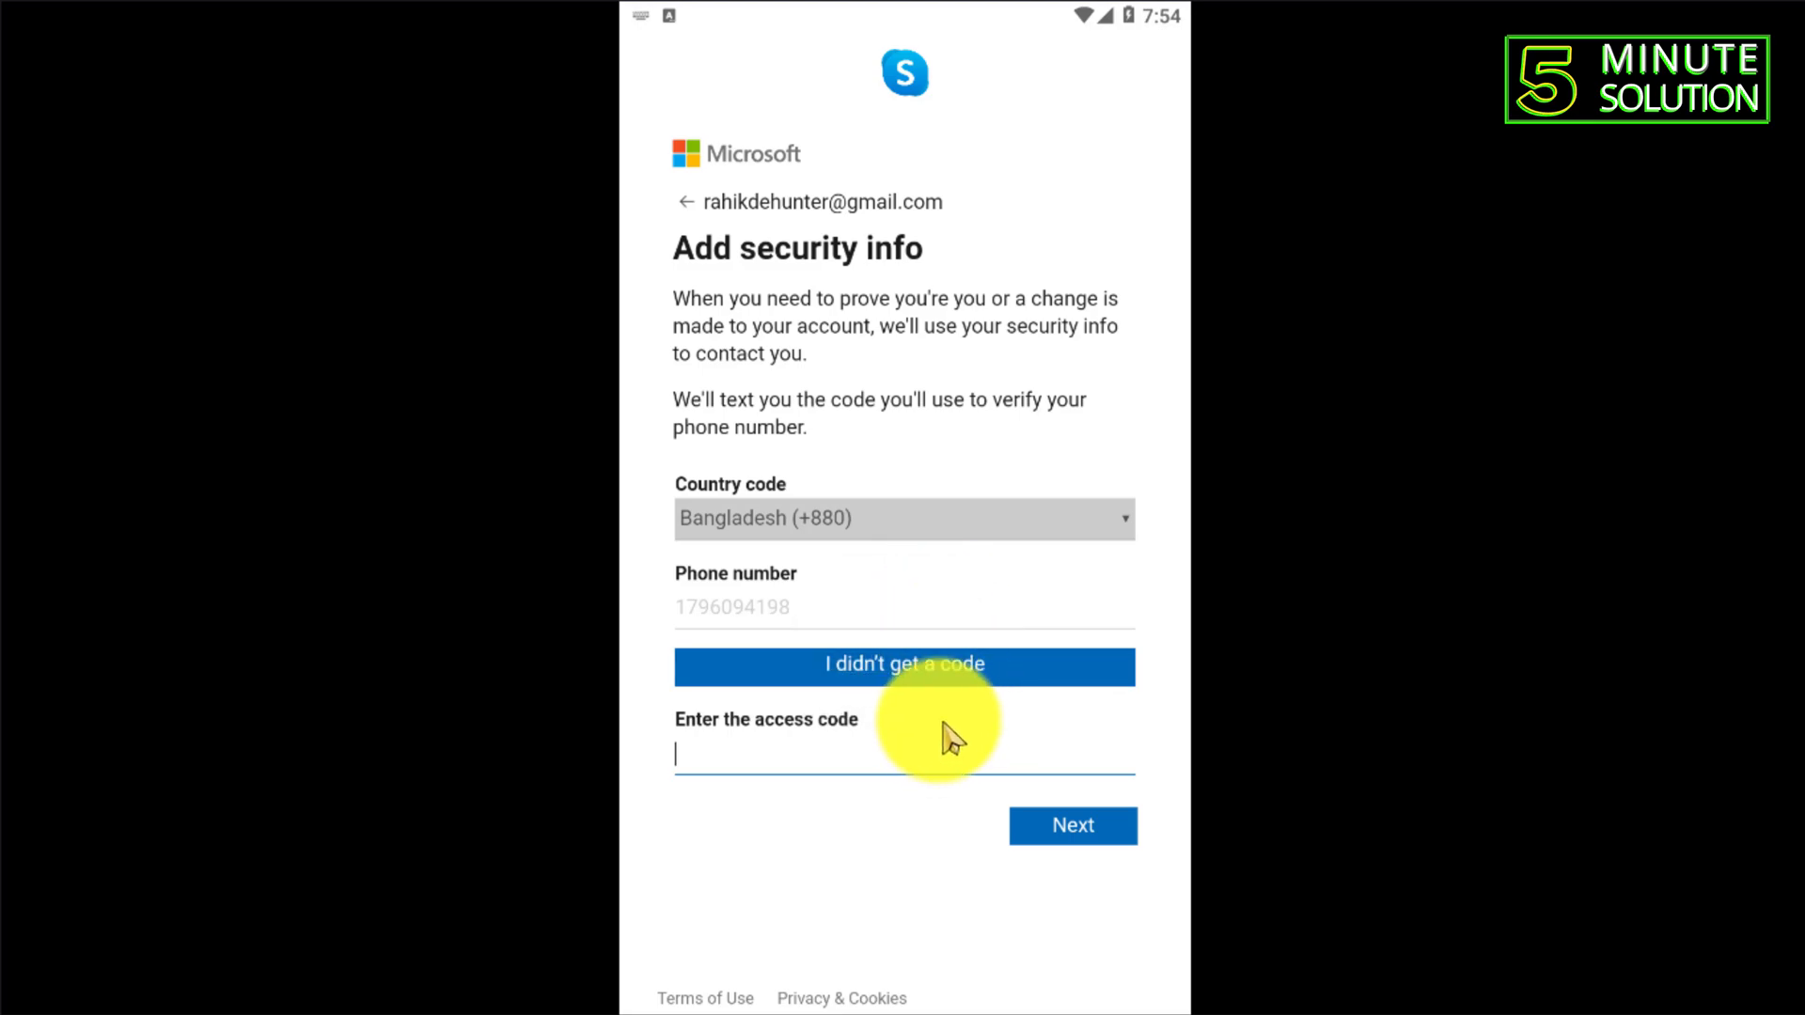
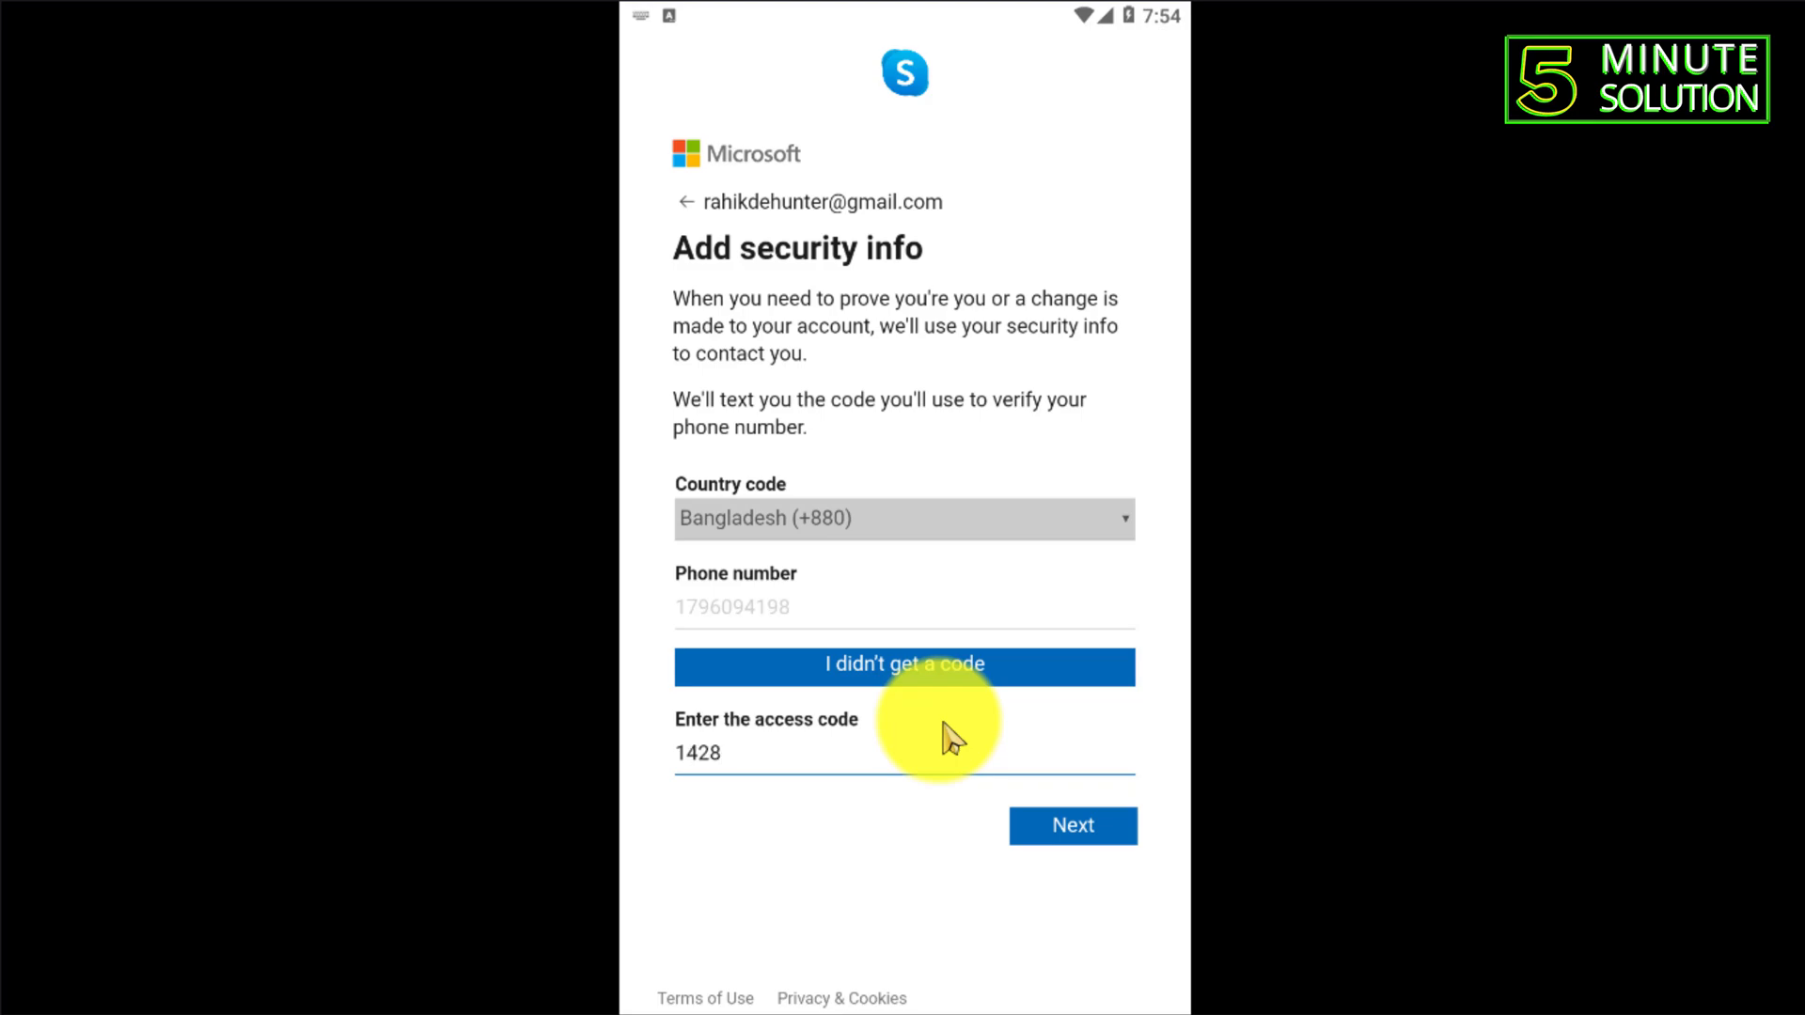
pyautogui.click(1072, 825)
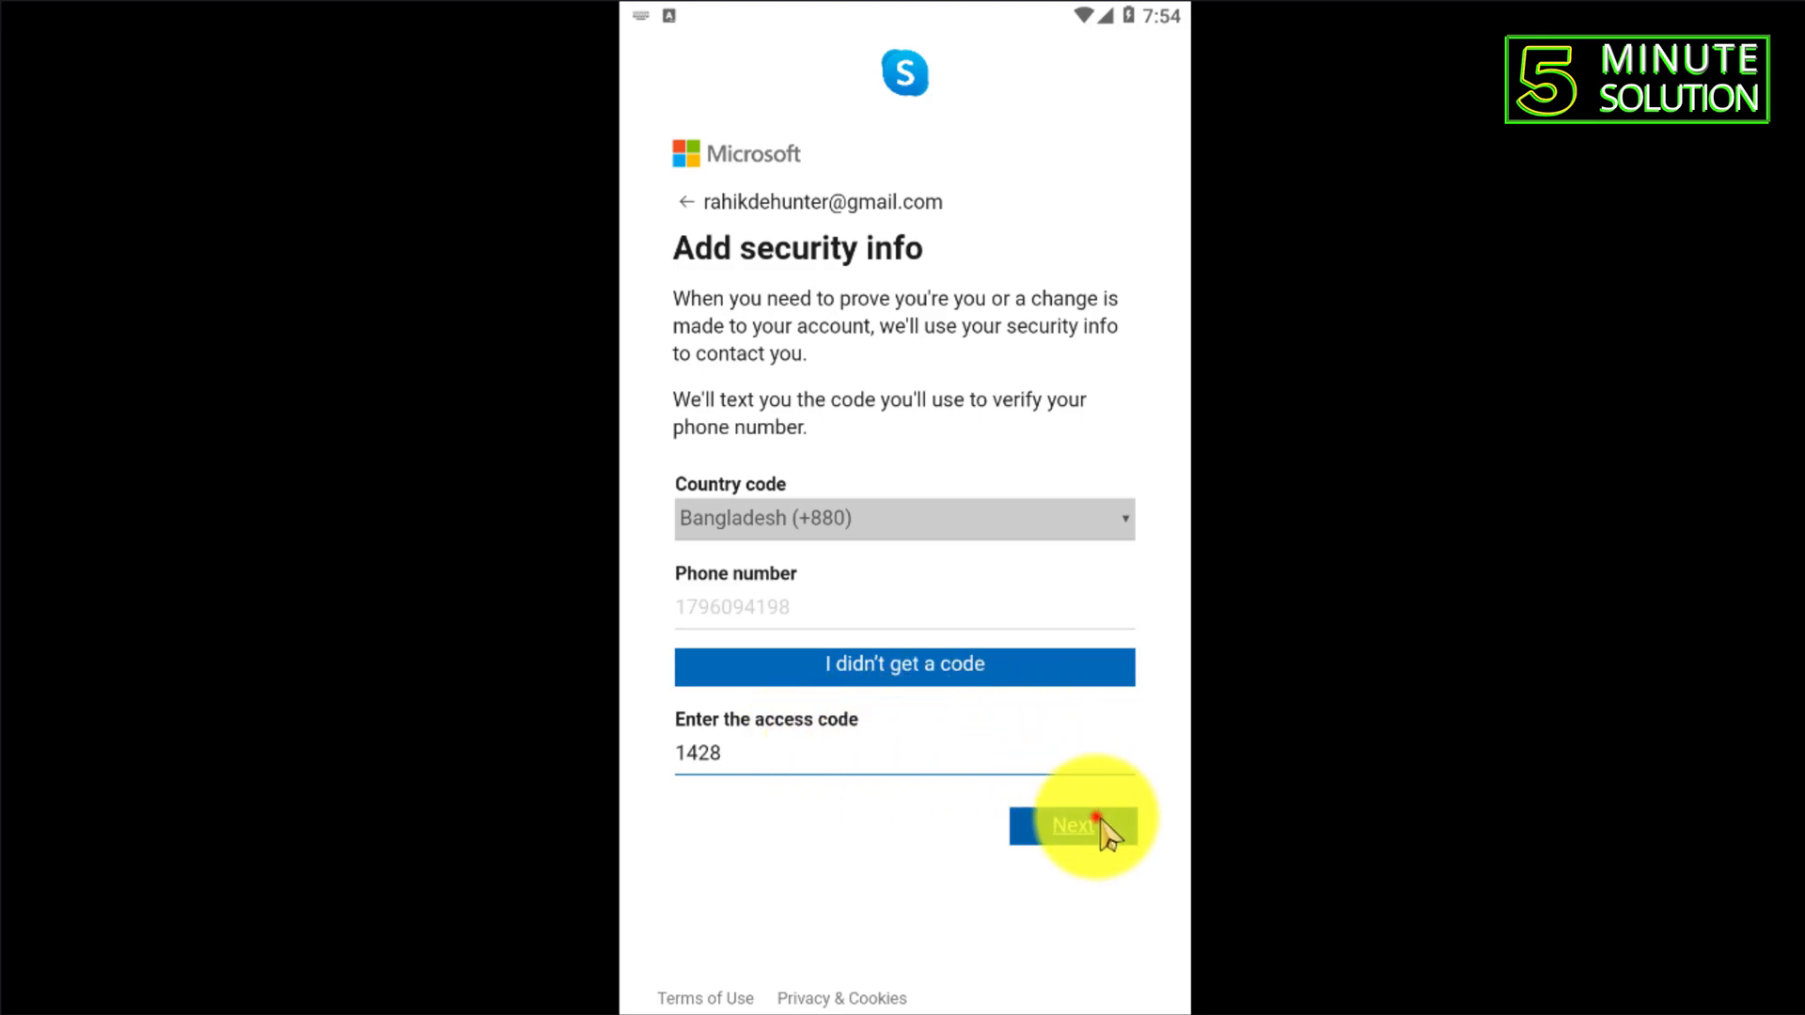
# Step: Turn on the high contrast theme and turn off contact syncing to finish setup
pyautogui.click(1072, 825)
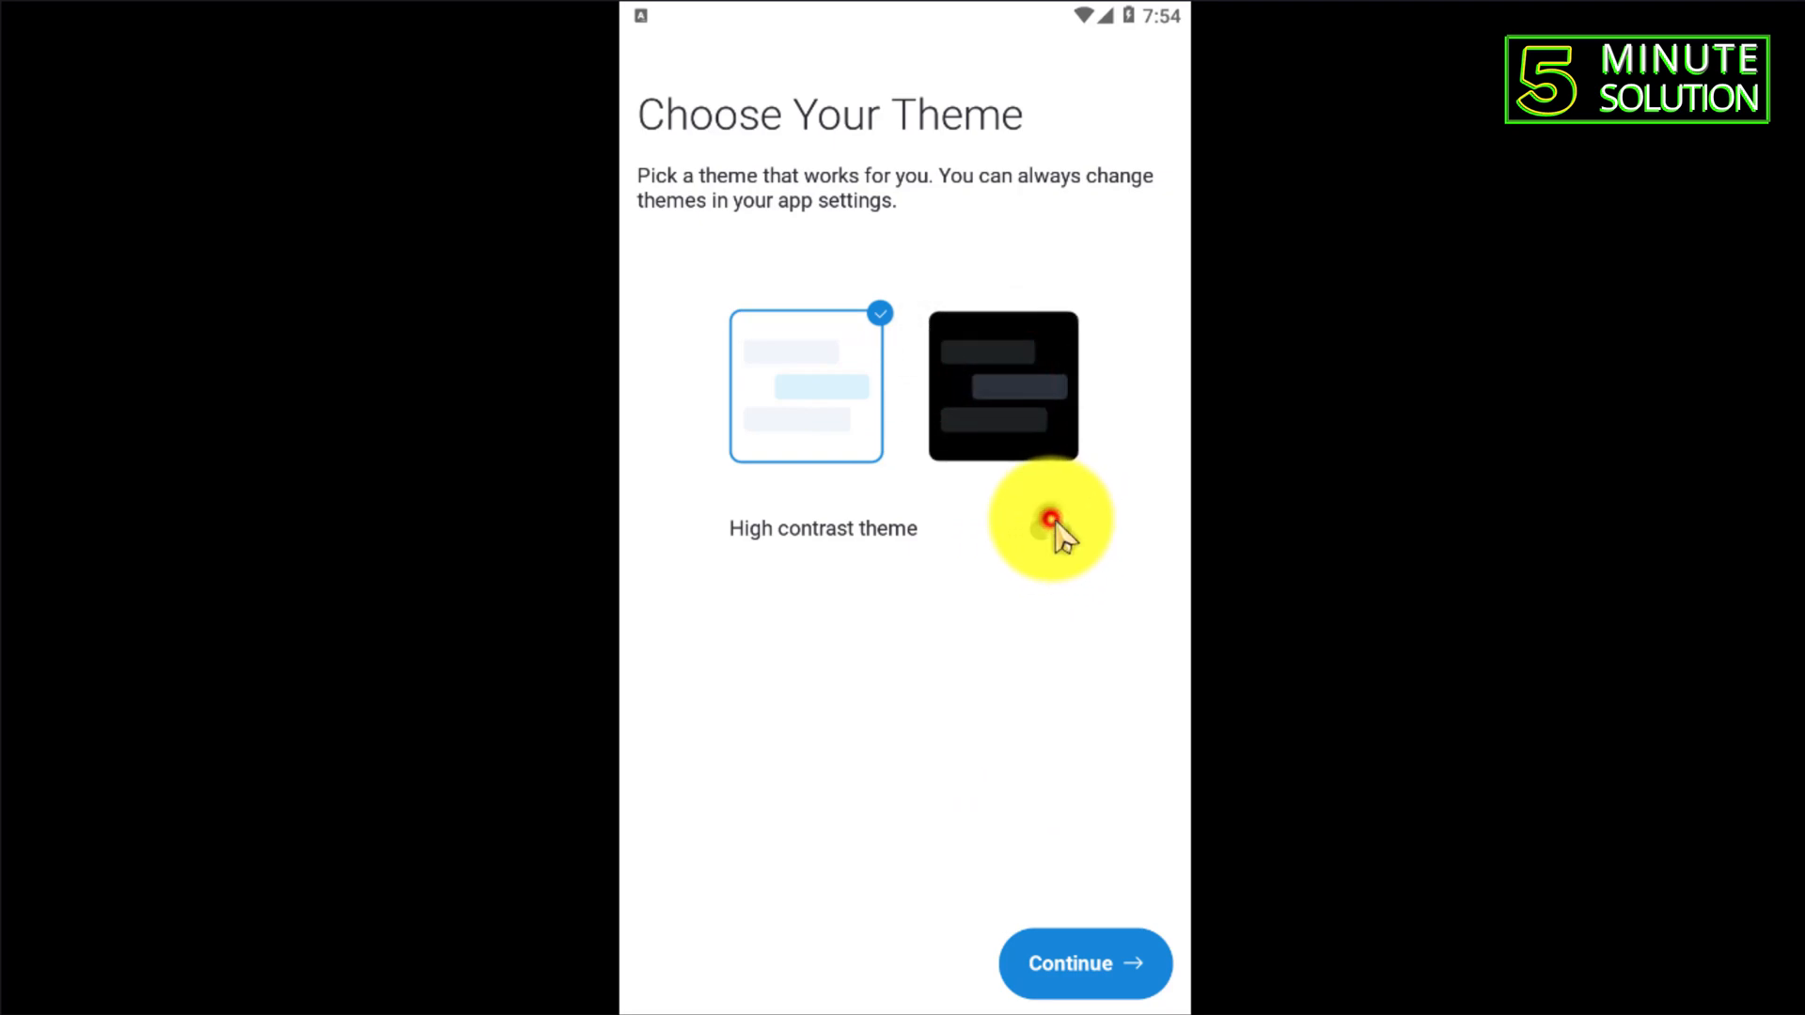
pyautogui.click(1001, 385)
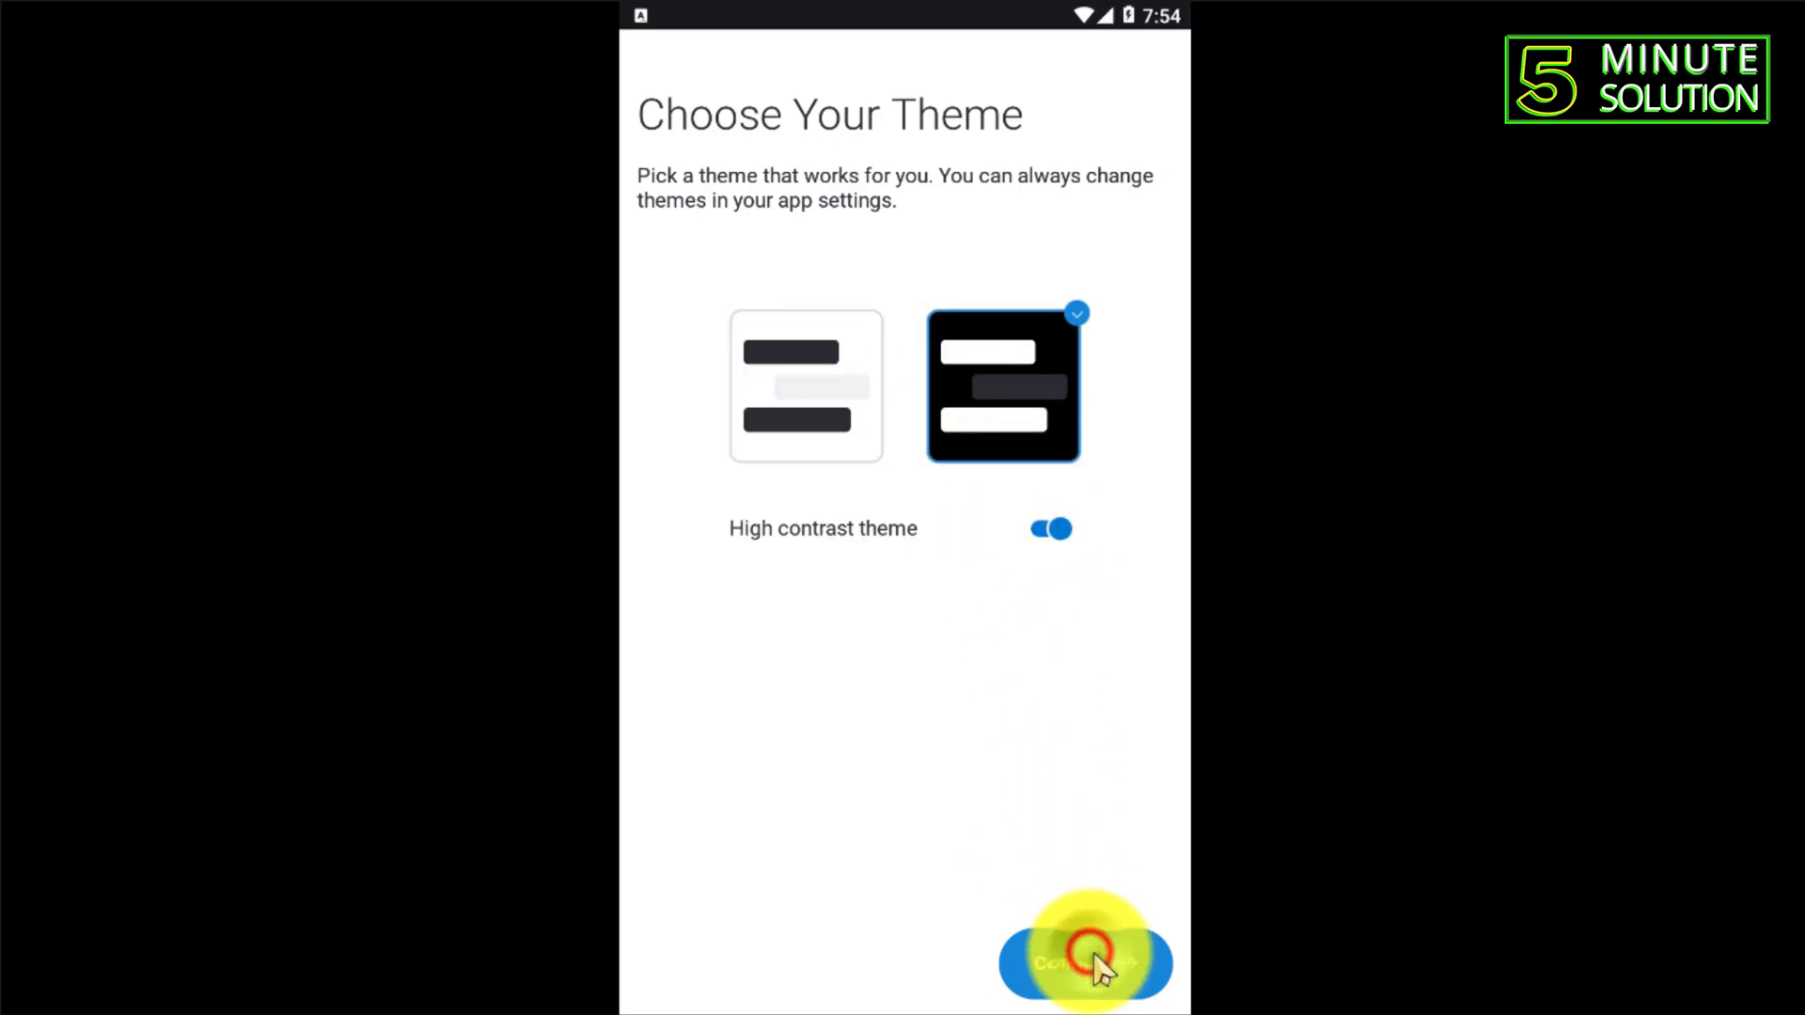
pyautogui.click(1082, 961)
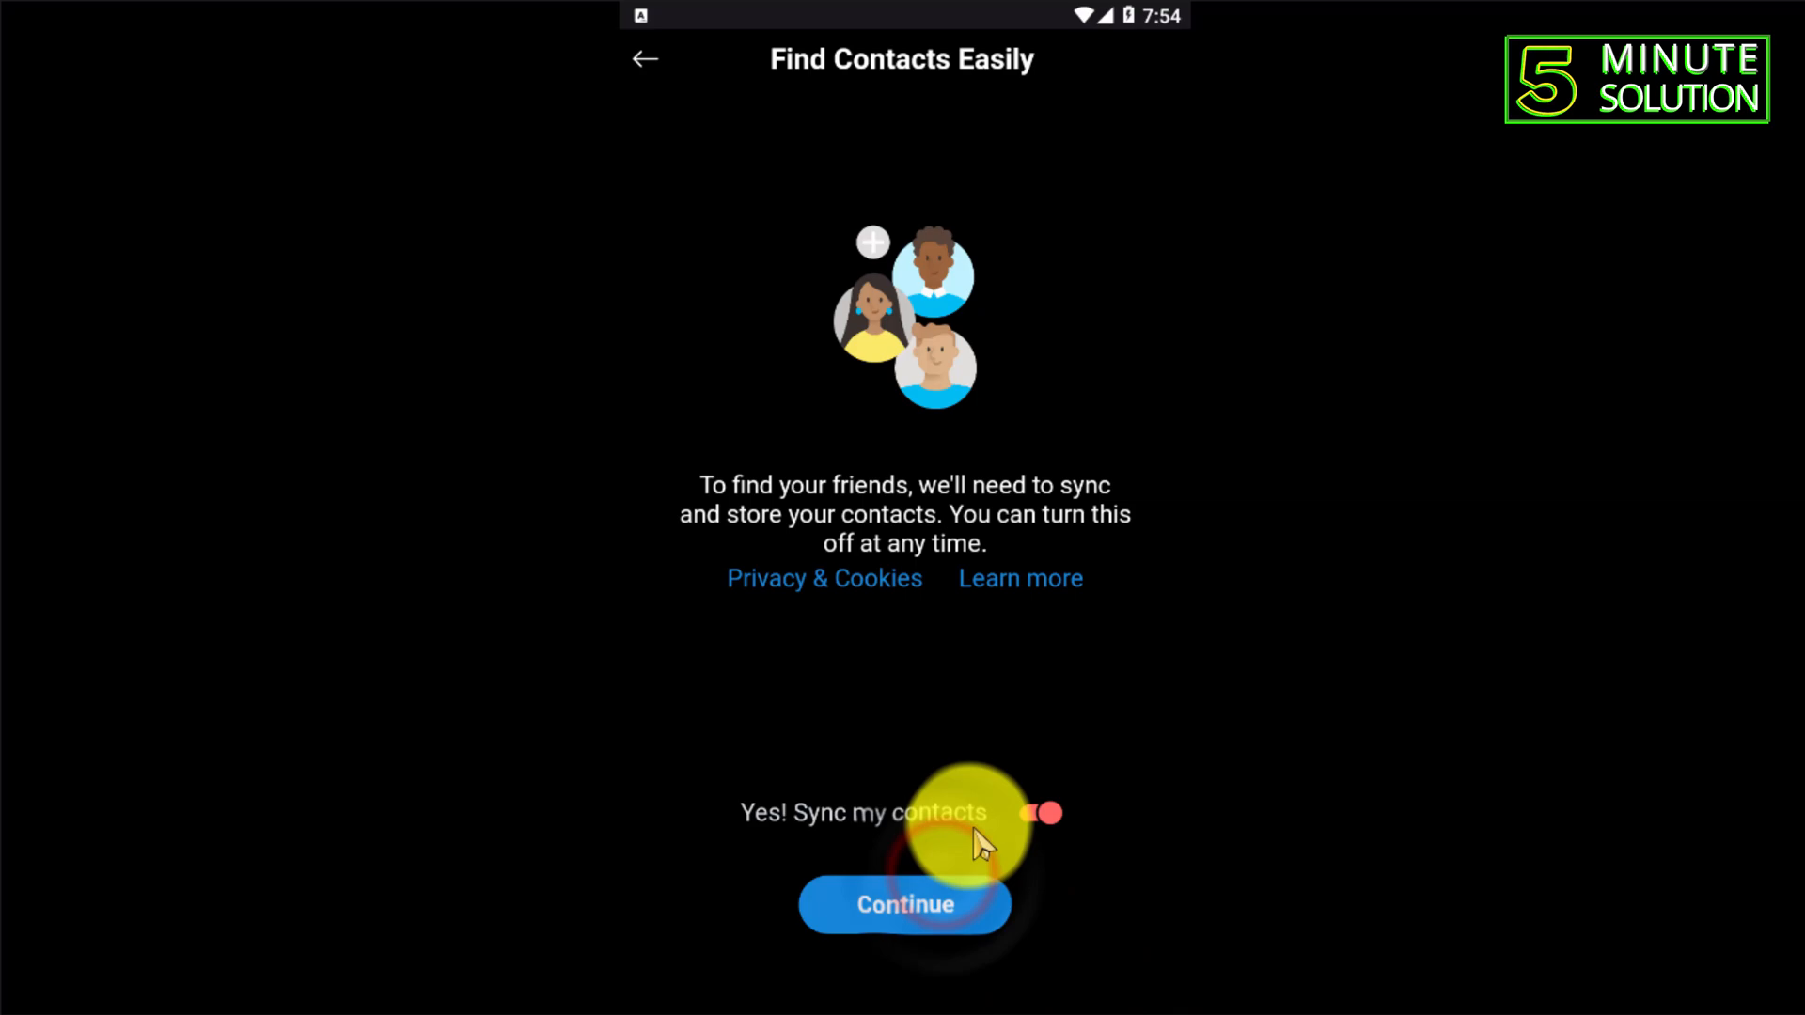
pyautogui.click(1042, 813)
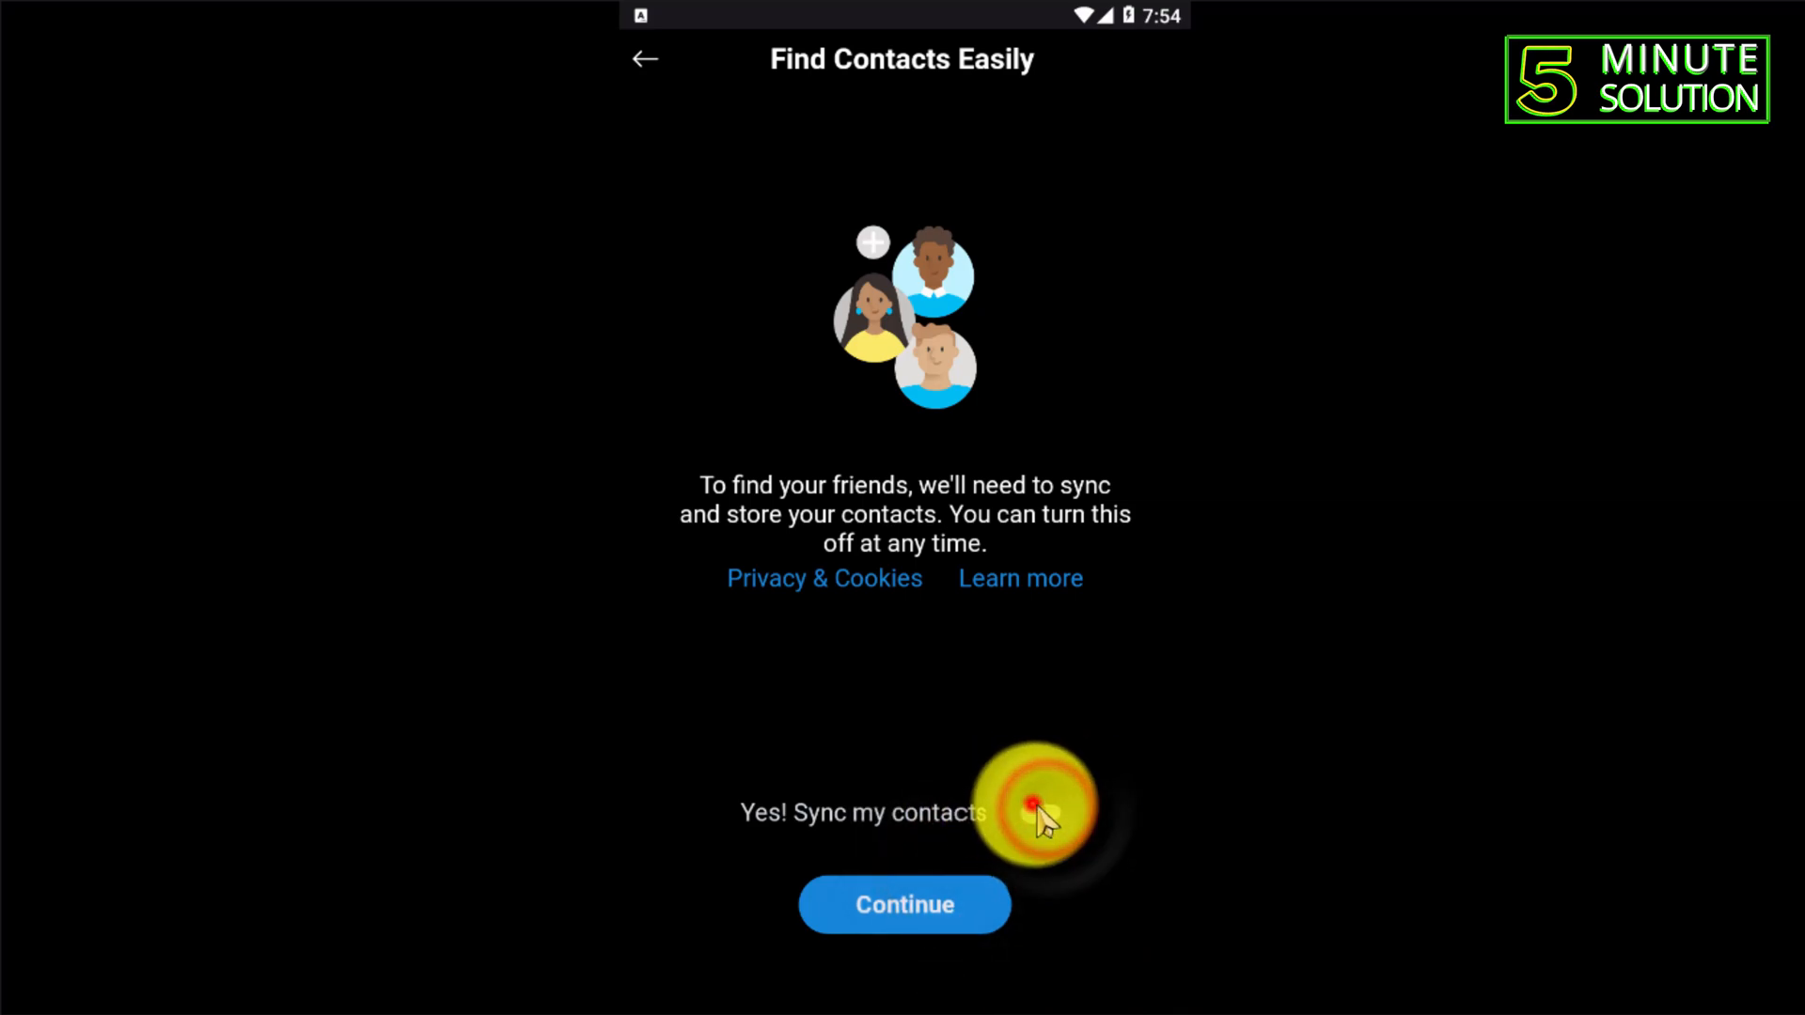
pyautogui.click(903, 904)
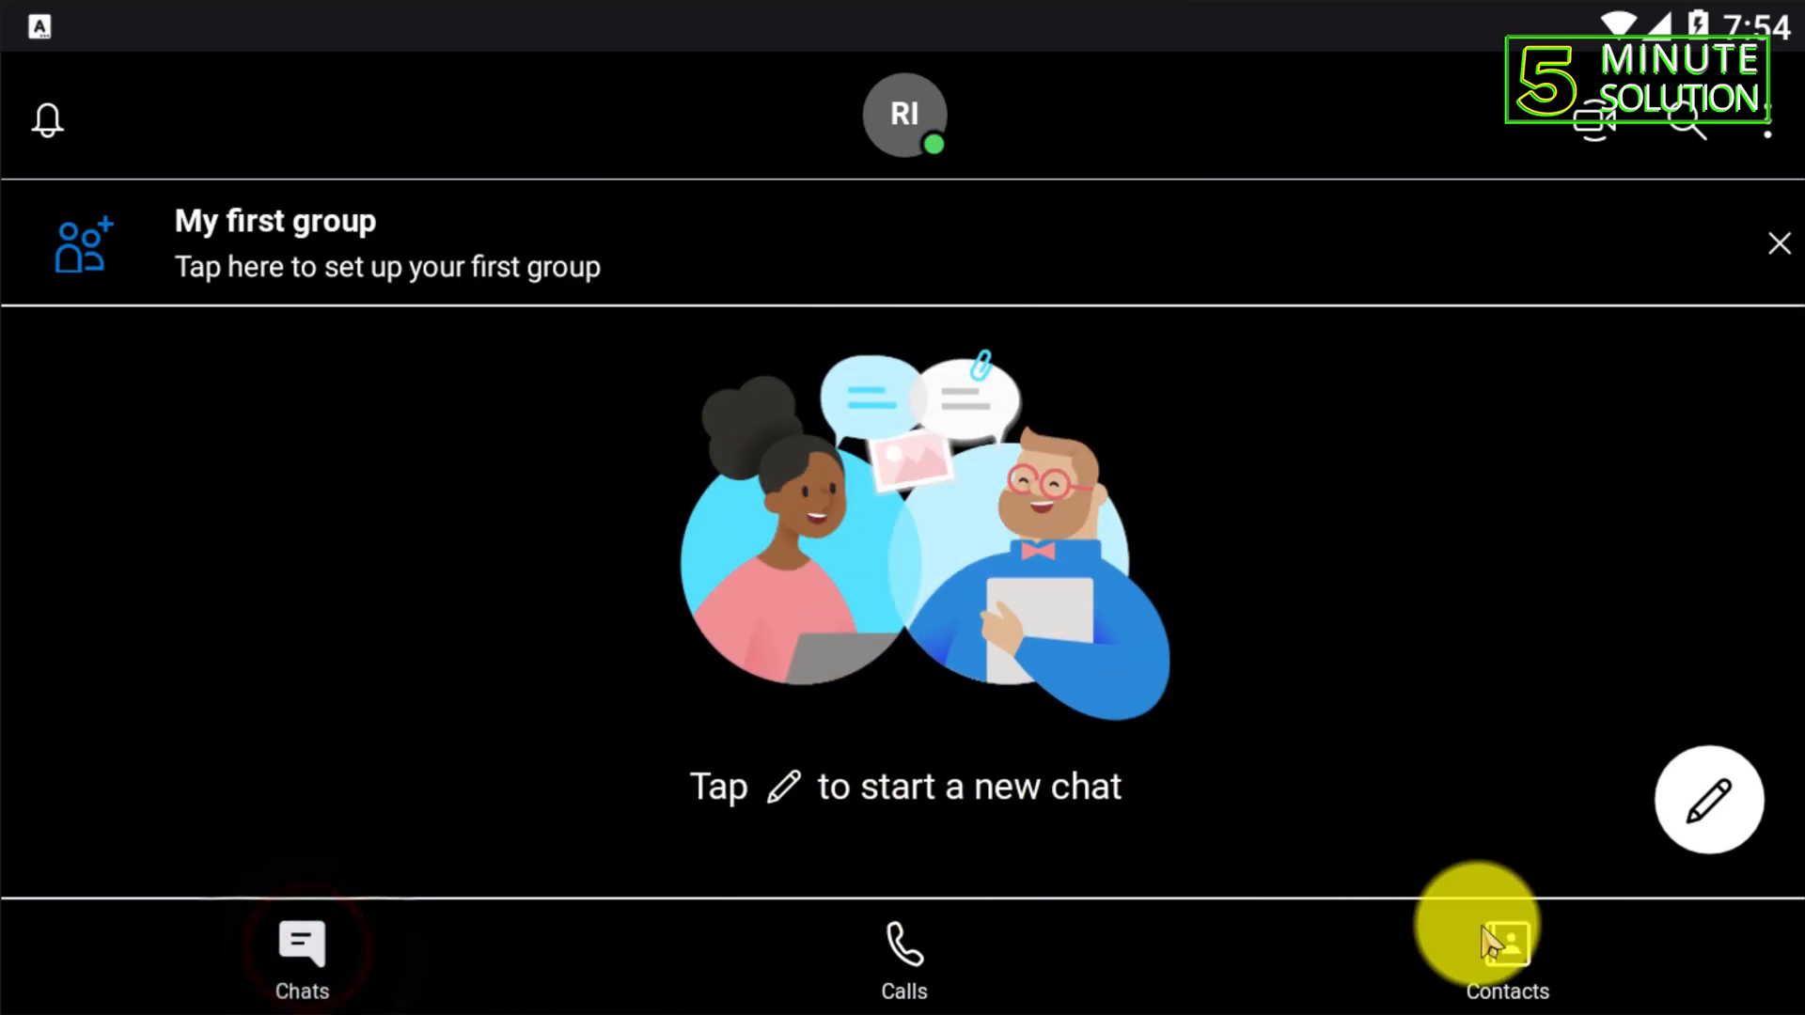
# Step: Glance at Contacts, return to Chats, and open the profile from the avatar
pyautogui.click(1506, 955)
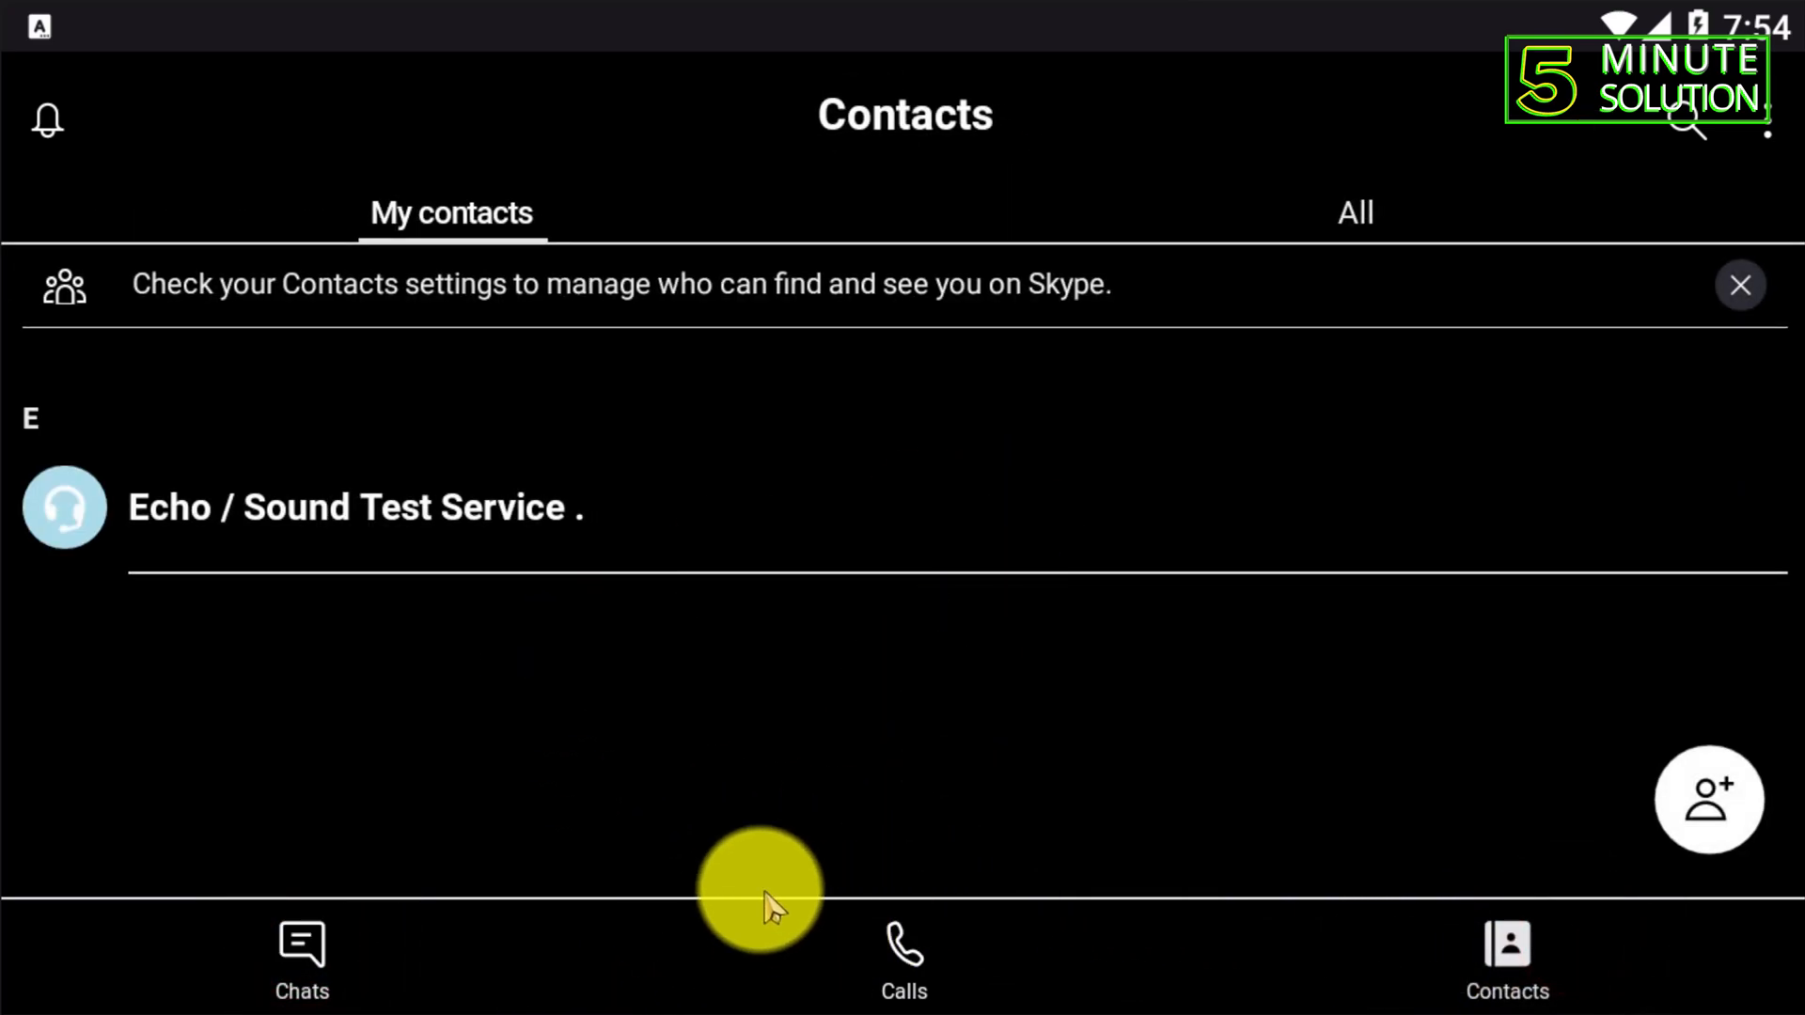
pyautogui.click(302, 959)
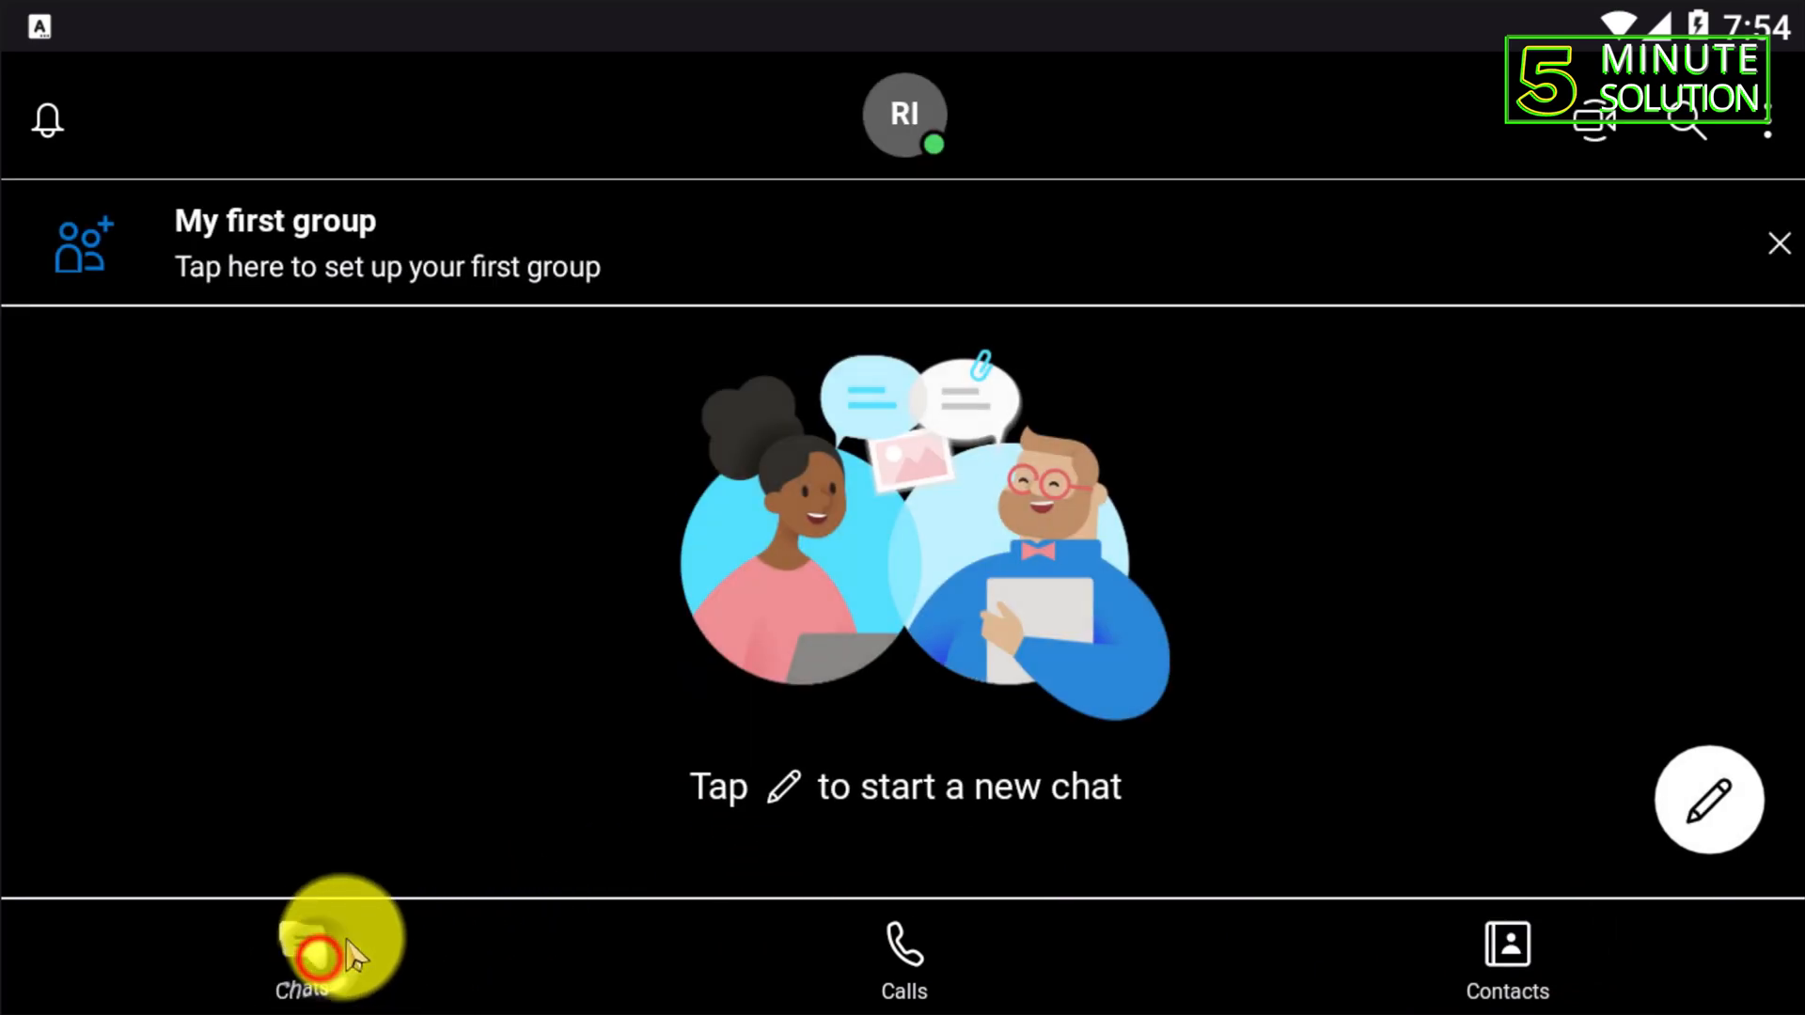
pyautogui.click(905, 114)
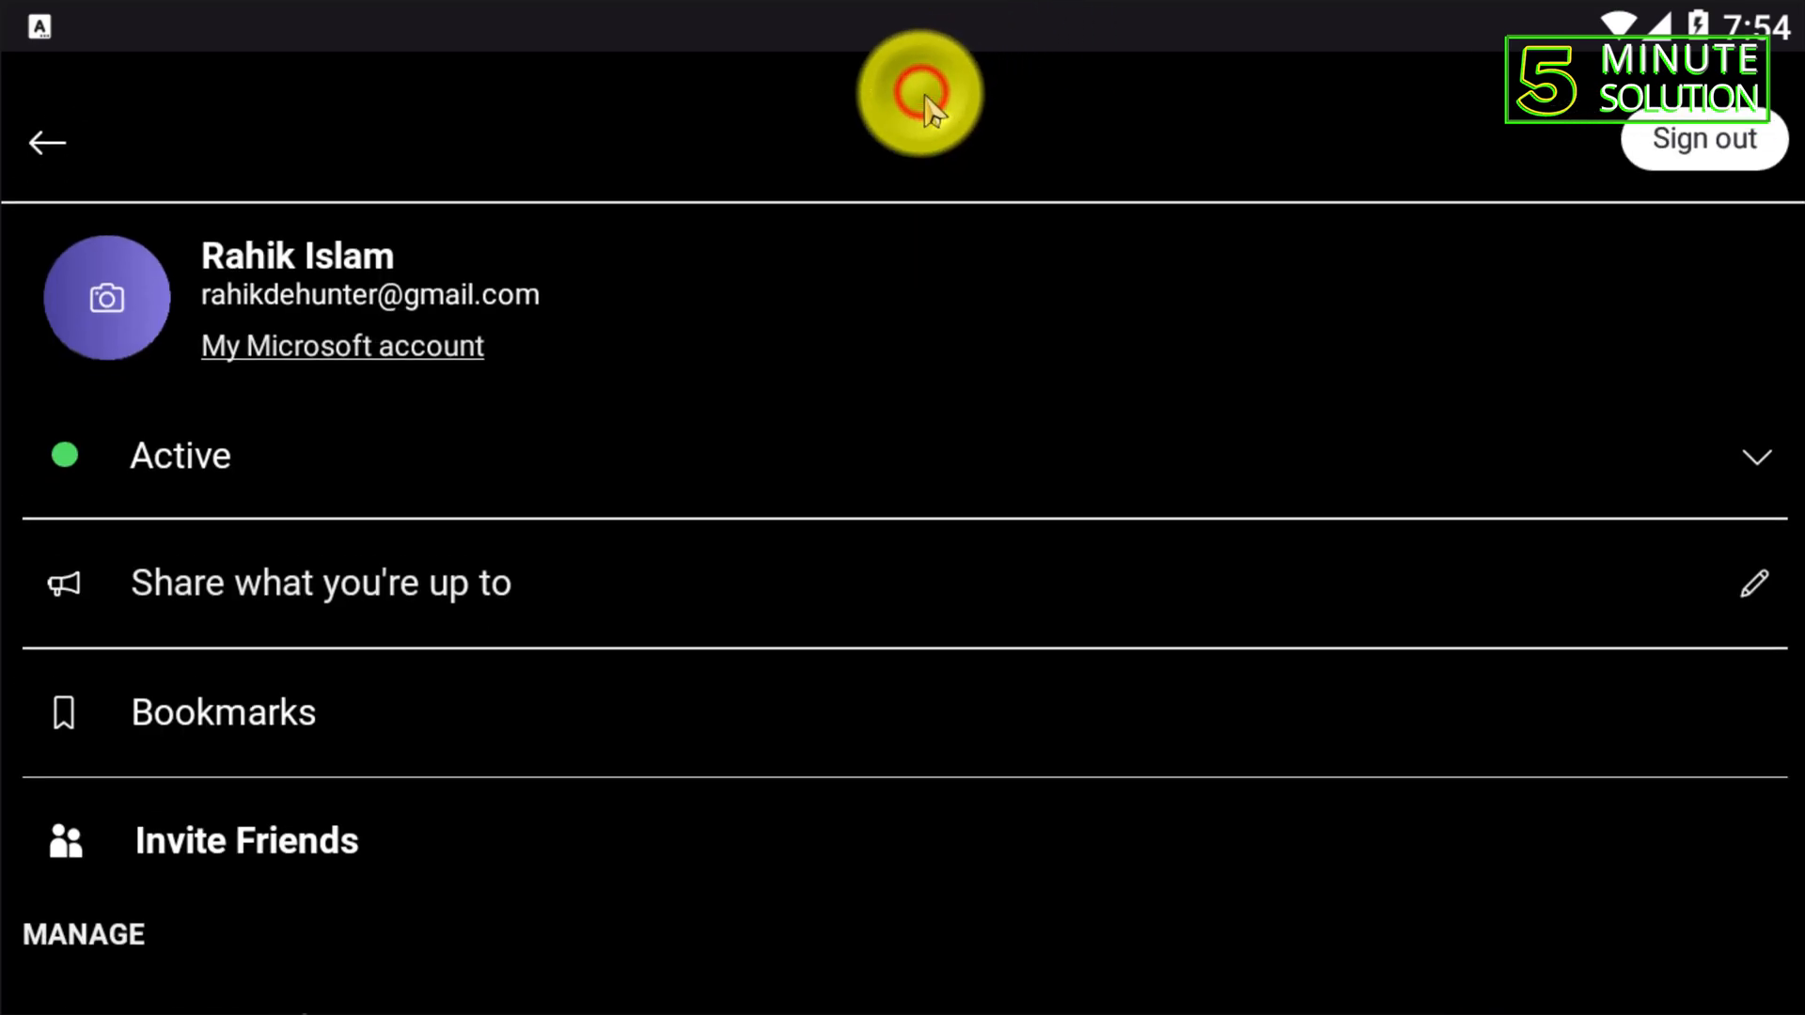